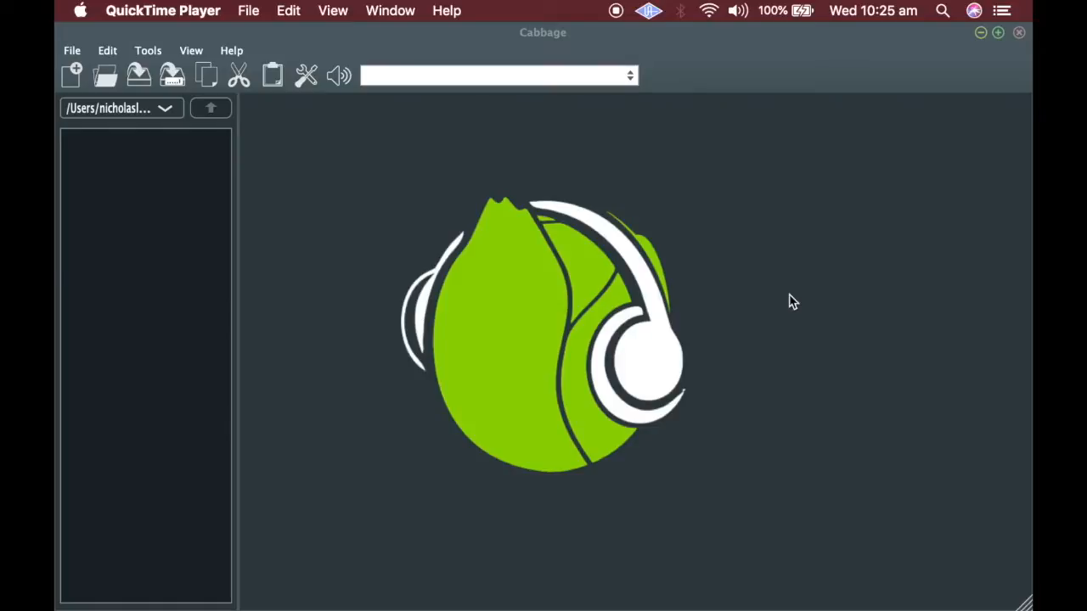
{"action": "mouse_move", "coordinate": [386, 142]}
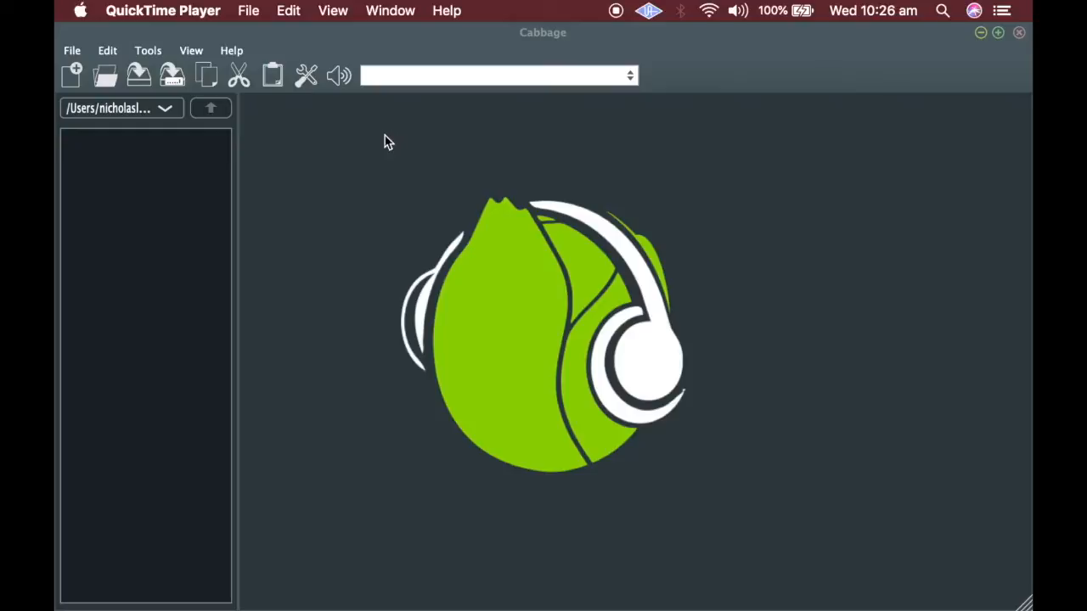
{"action": "mouse_move", "coordinate": [355, 114]}
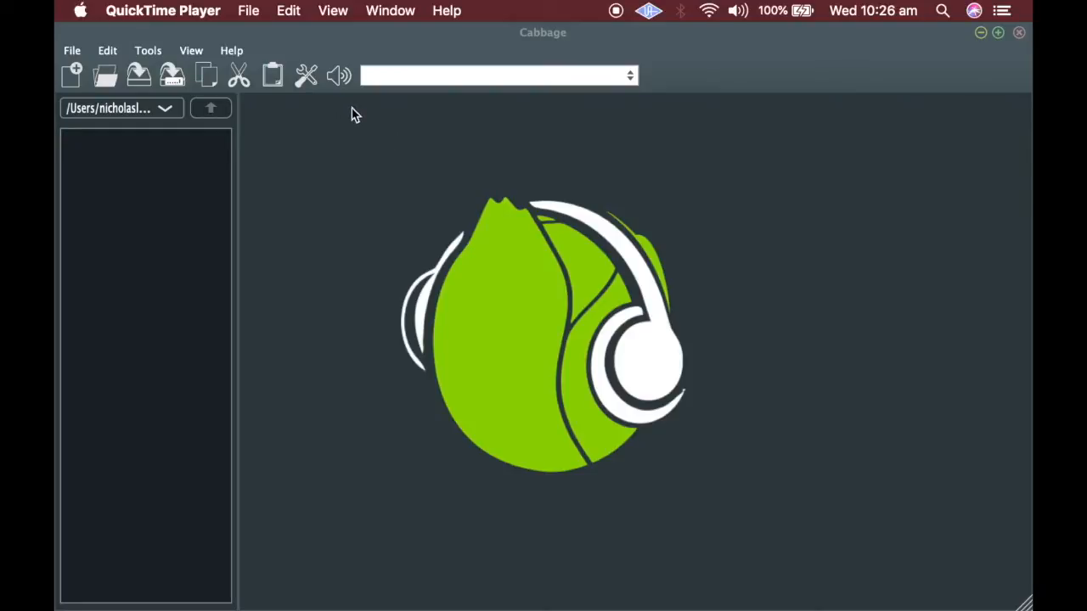
{"action": "mouse_move", "coordinate": [338, 113]}
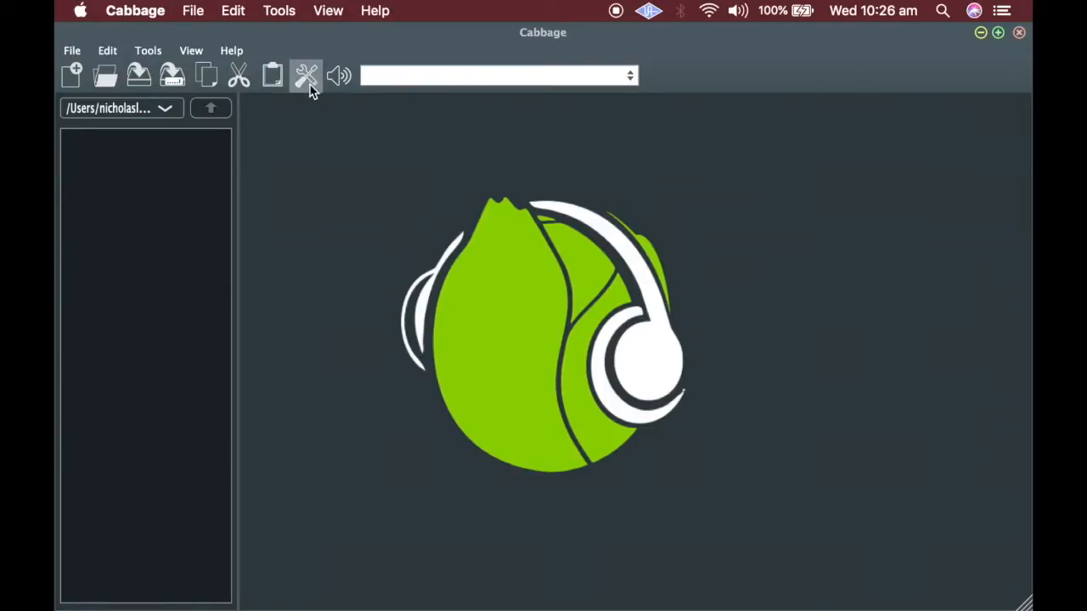
Check and close the audio and MIDI settings, then start a new project.
{"action": "left_click", "coordinate": [306, 76]}
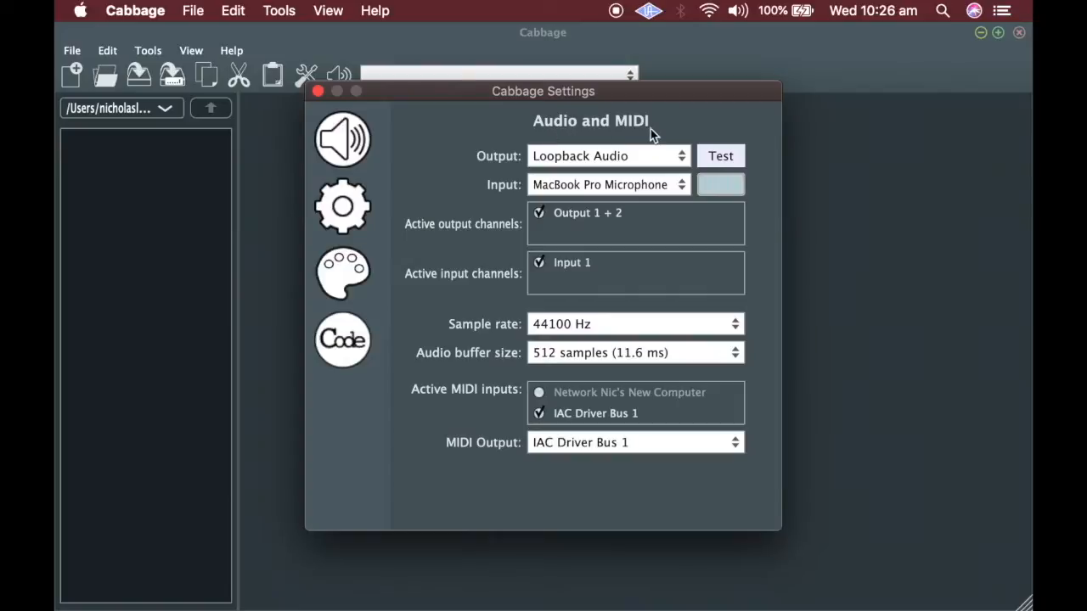
{"action": "mouse_move", "coordinate": [699, 134]}
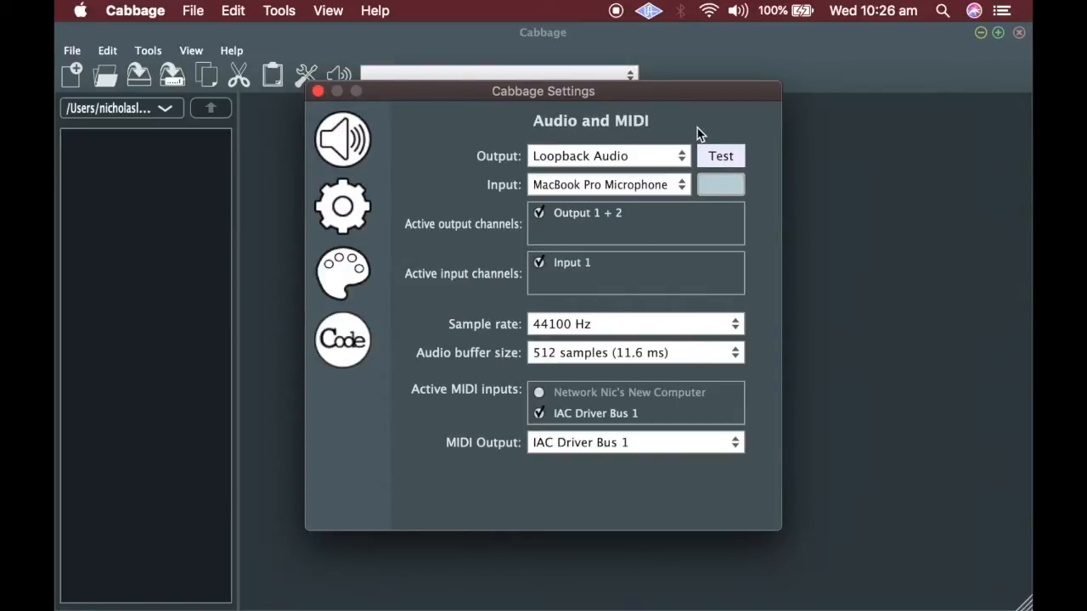
{"action": "mouse_move", "coordinate": [627, 165]}
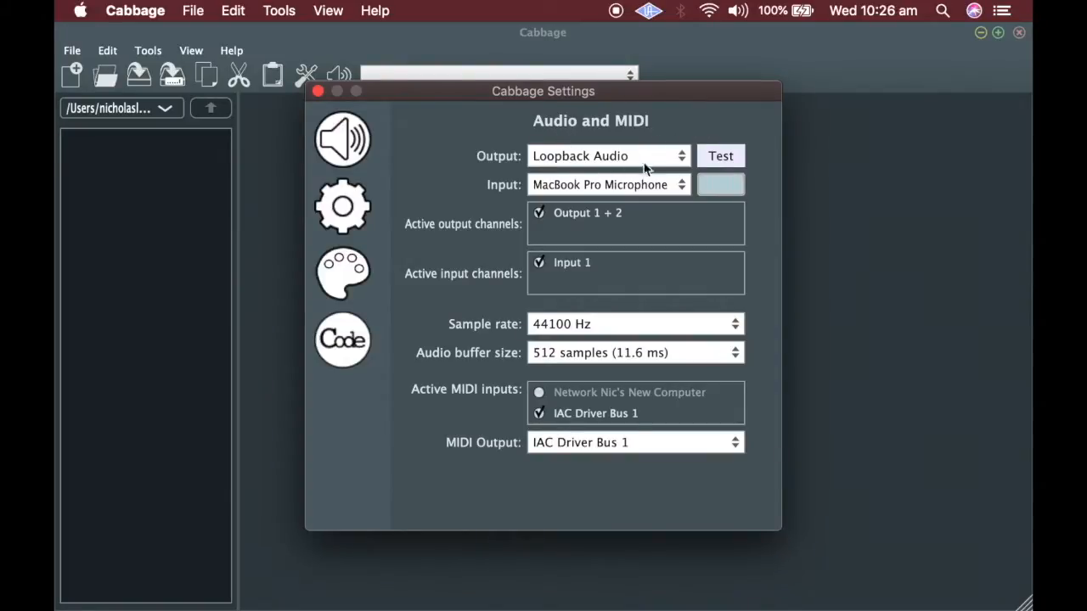
{"action": "mouse_move", "coordinate": [440, 117]}
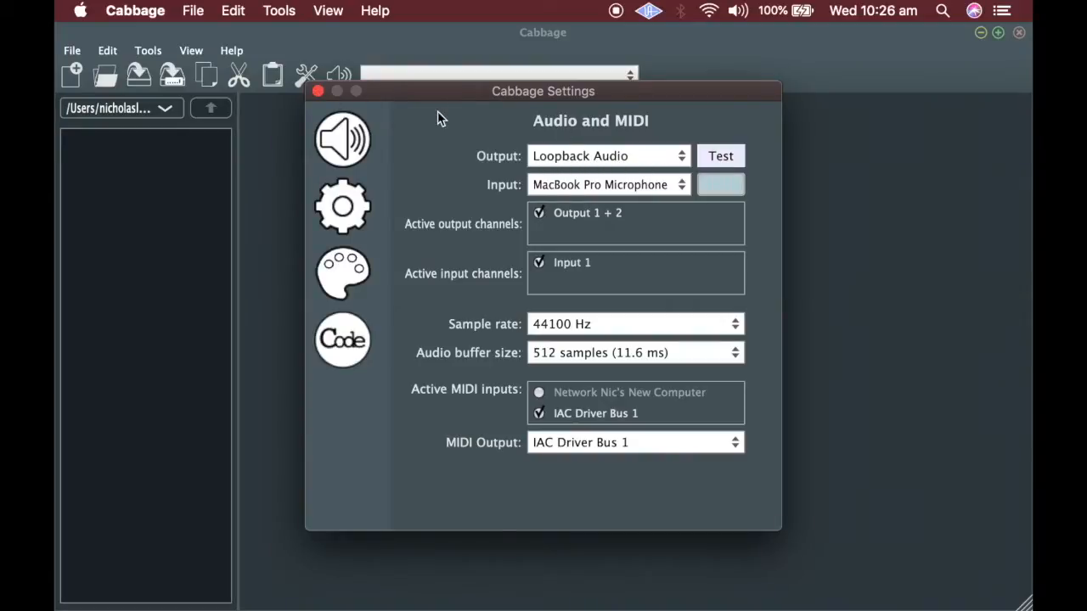
{"action": "left_click", "coordinate": [318, 91]}
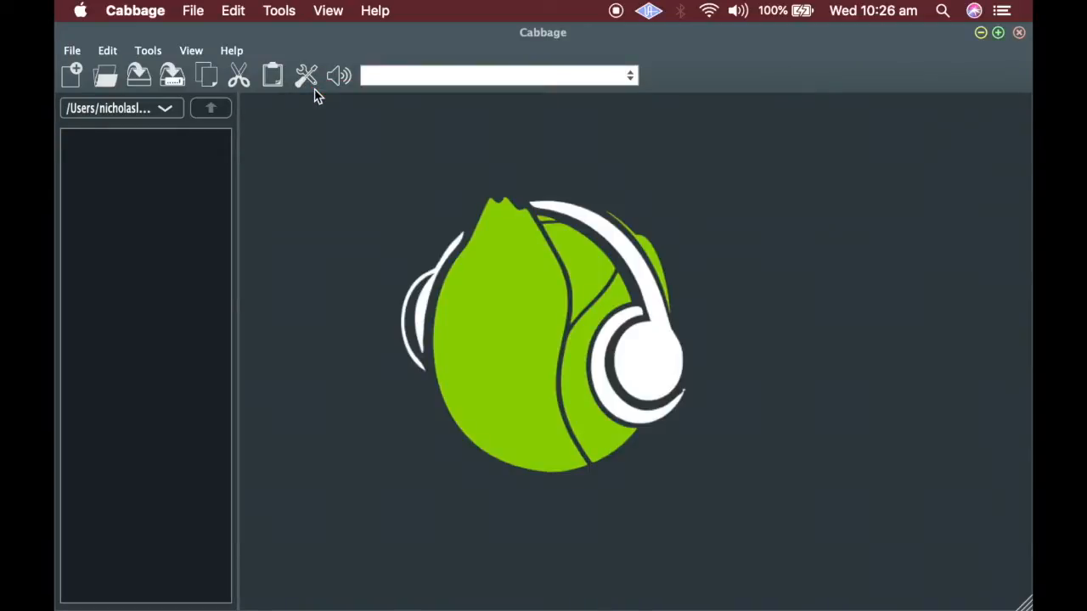
{"action": "mouse_move", "coordinate": [372, 151]}
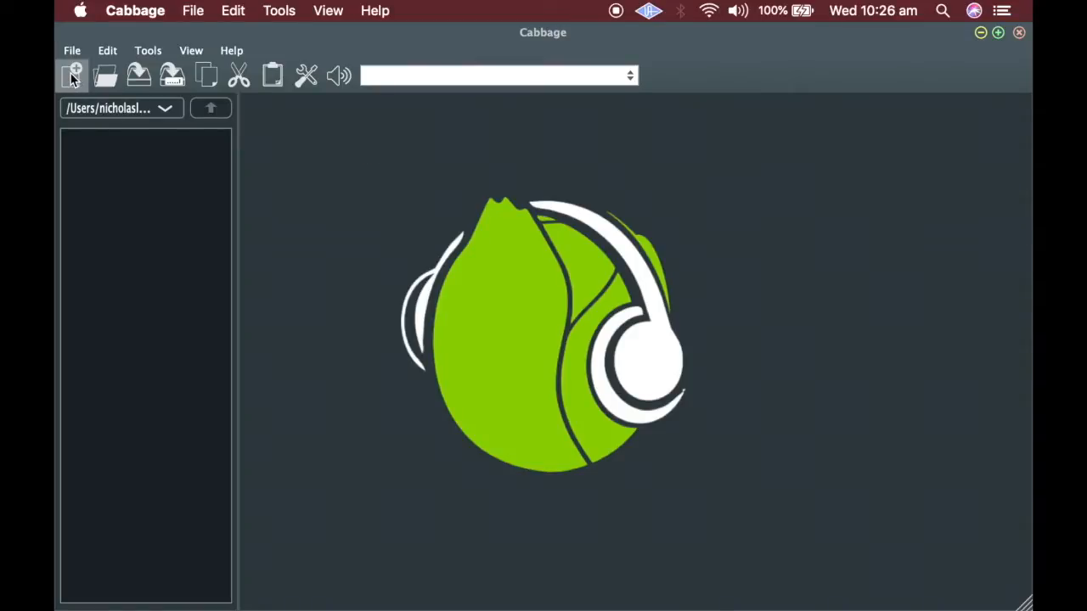
{"action": "left_click", "coordinate": [72, 76]}
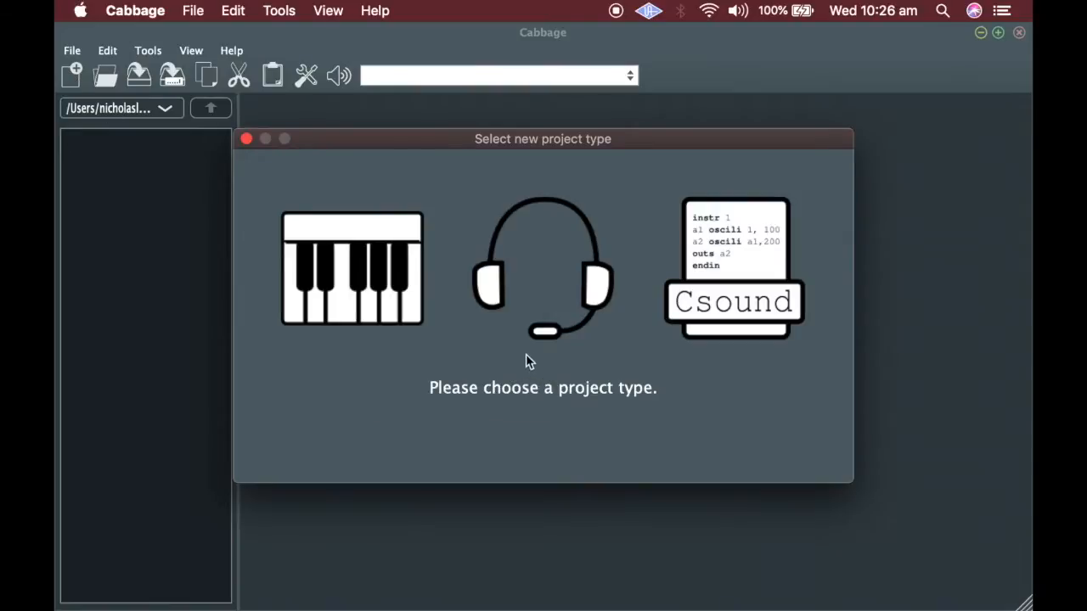
{"action": "mouse_move", "coordinate": [372, 443]}
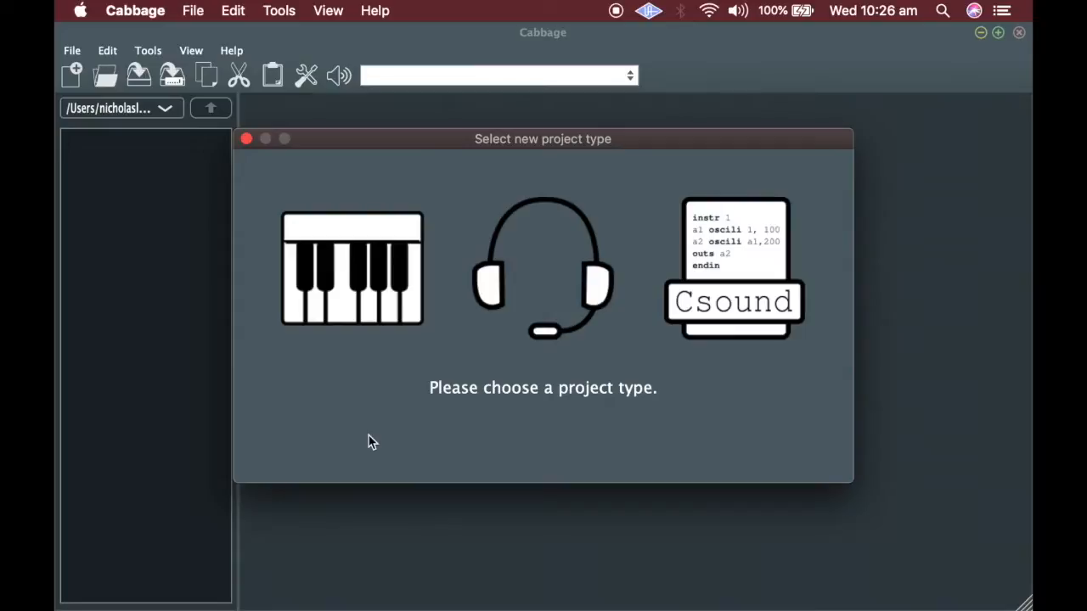
{"action": "mouse_move", "coordinate": [349, 272]}
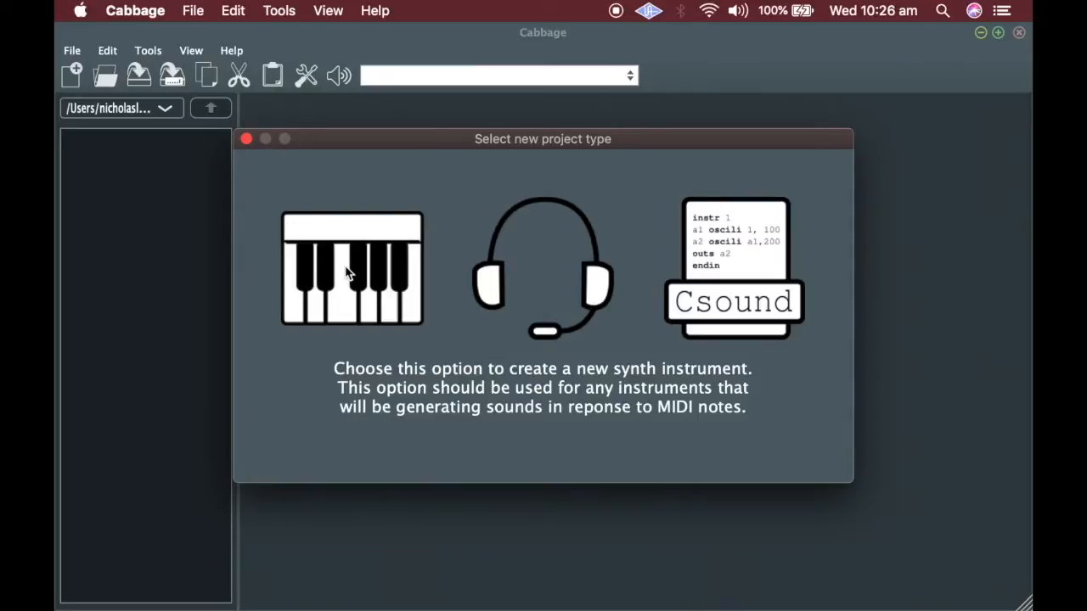
{"action": "mouse_move", "coordinate": [526, 276]}
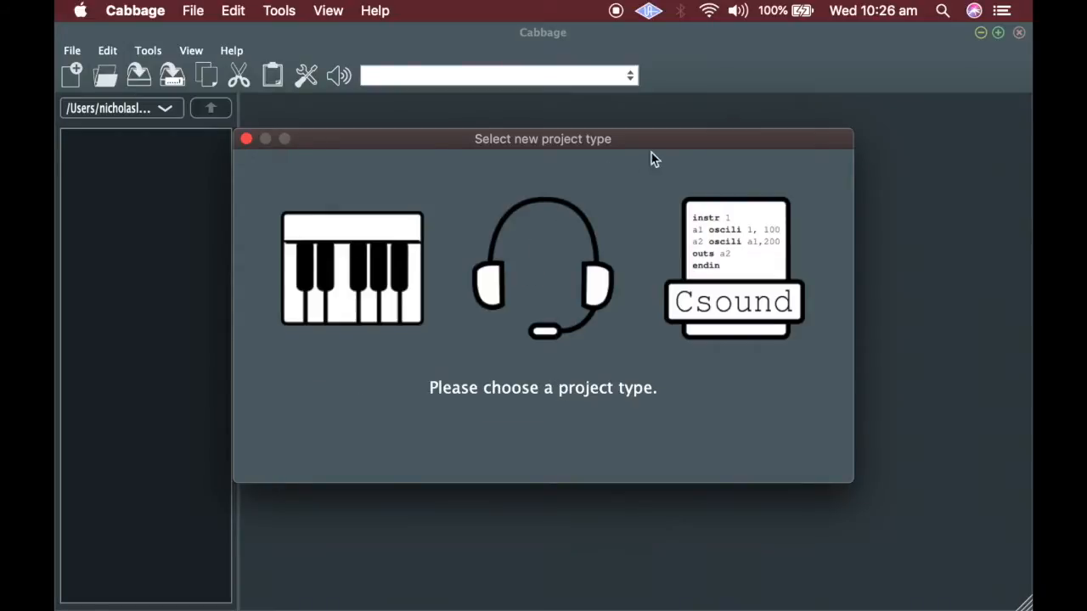
{"action": "mouse_move", "coordinate": [740, 274]}
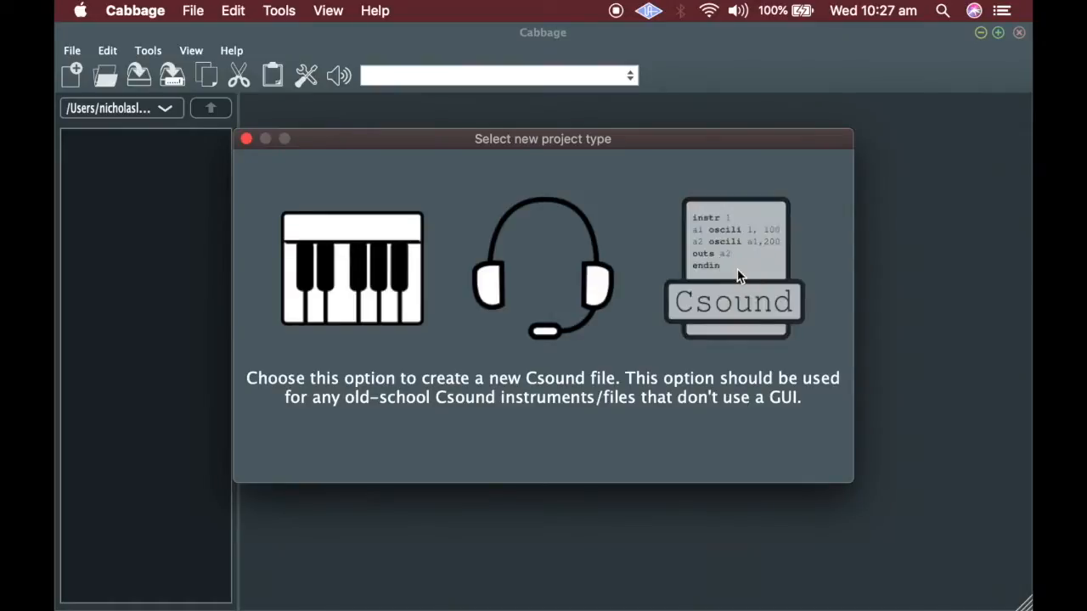
Create a plain Csound file named myFirstCabbage and save it to the Desktop.
{"action": "left_click", "coordinate": [734, 268]}
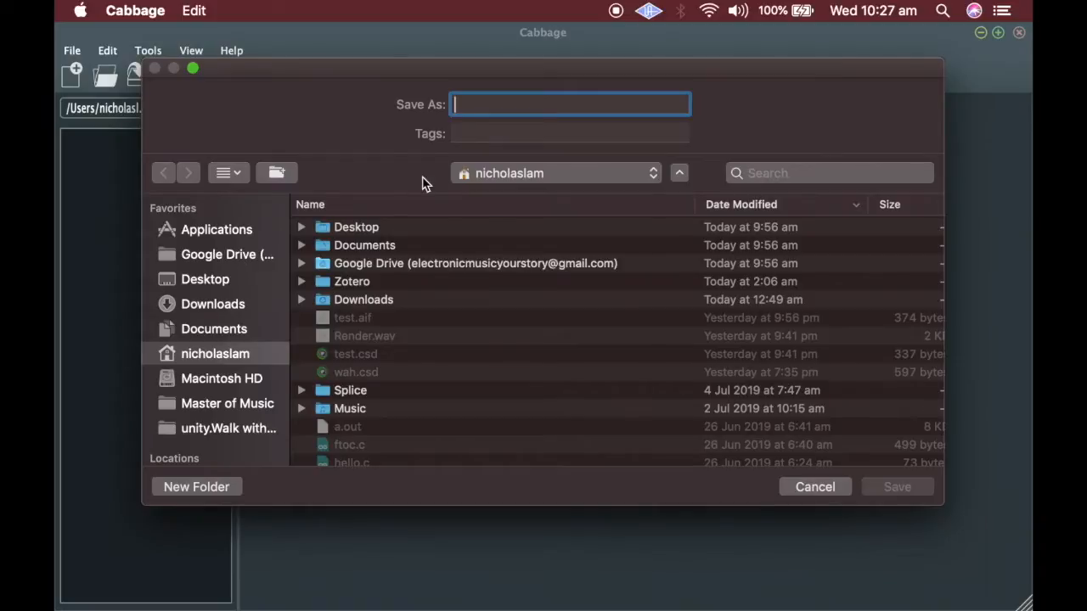
{"action": "type", "text": "my"}
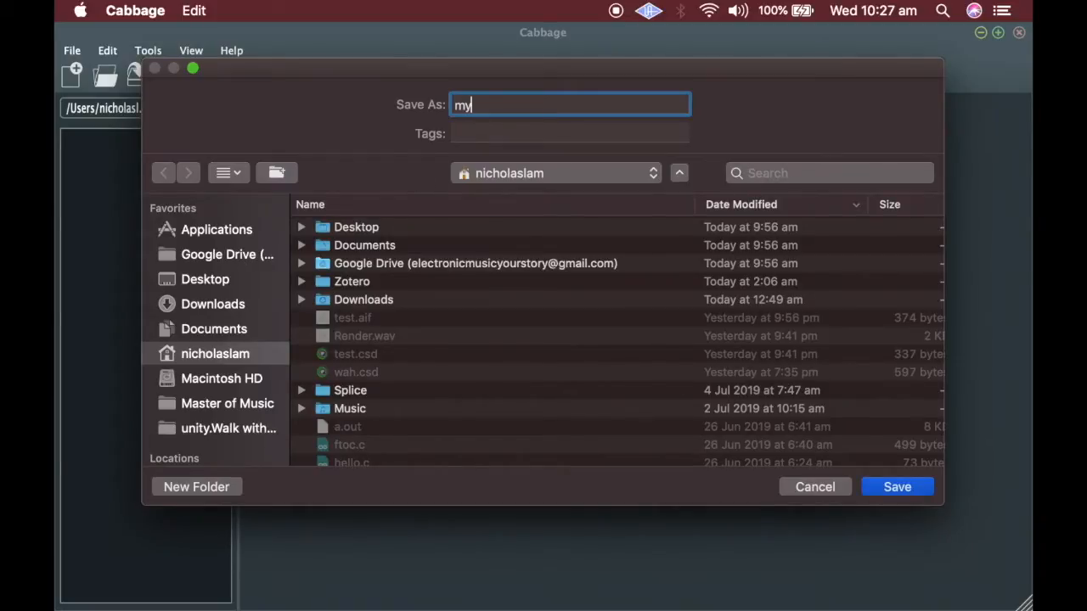
{"action": "type", "text": "FirstCabb"}
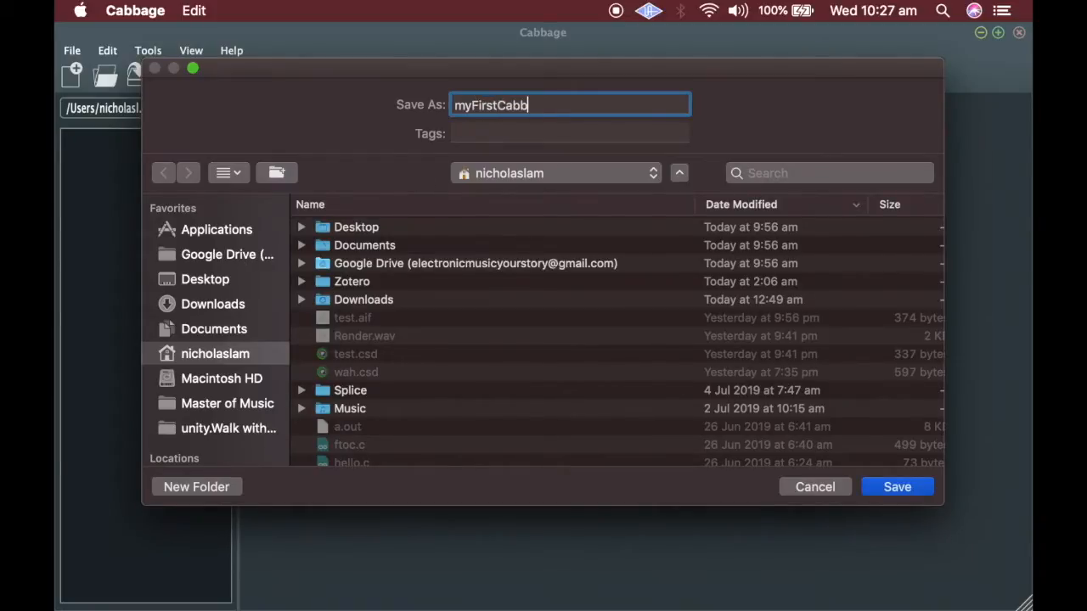
{"action": "type", "text": "age"}
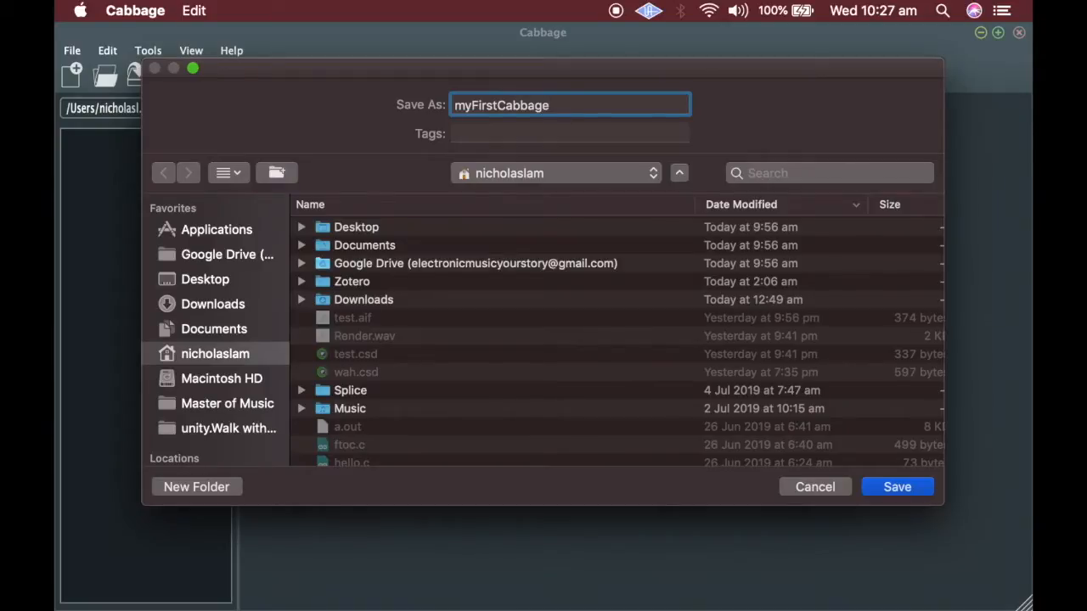
{"action": "left_click", "coordinate": [205, 278]}
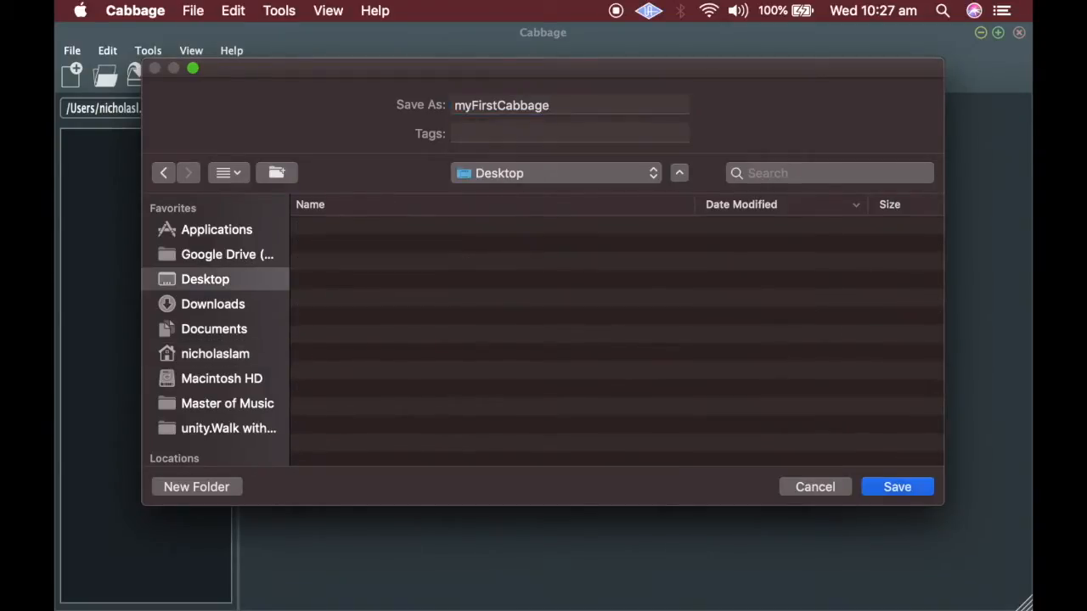
{"action": "left_click", "coordinate": [896, 486]}
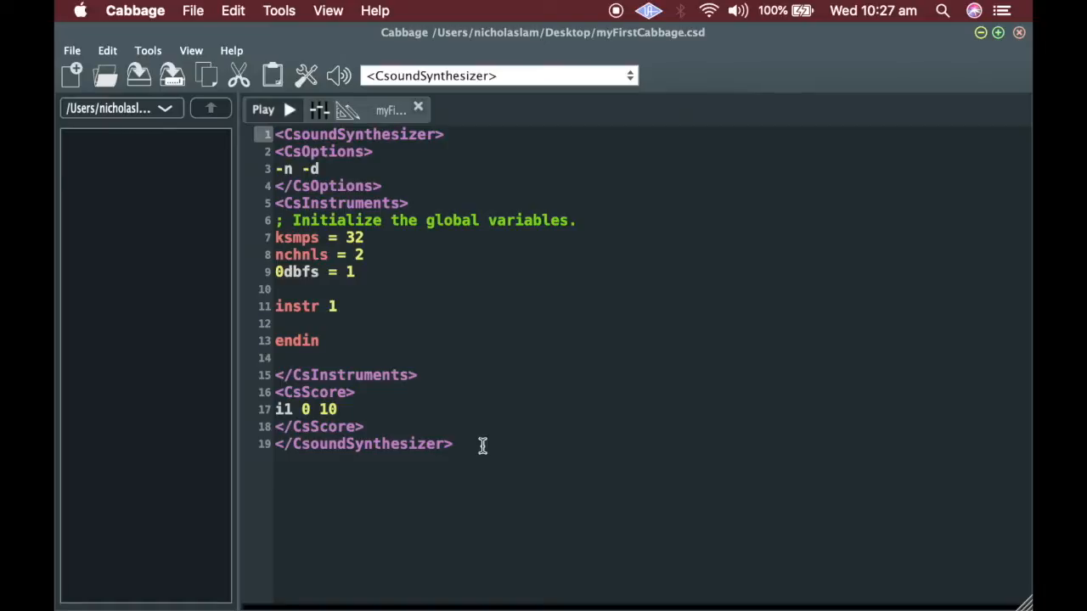
{"action": "mouse_move", "coordinate": [487, 360]}
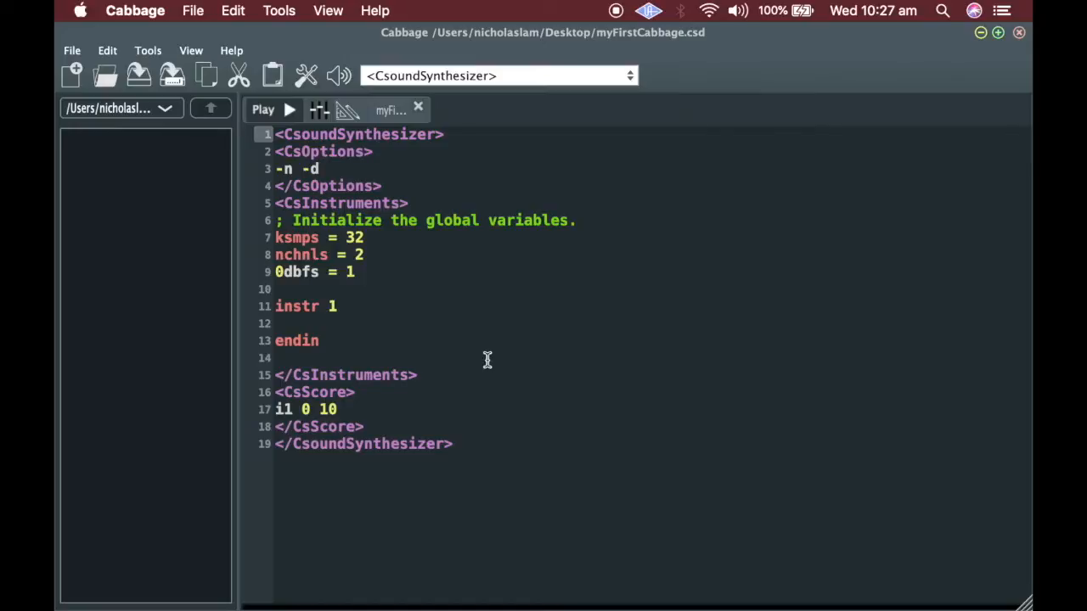
{"action": "mouse_move", "coordinate": [446, 150]}
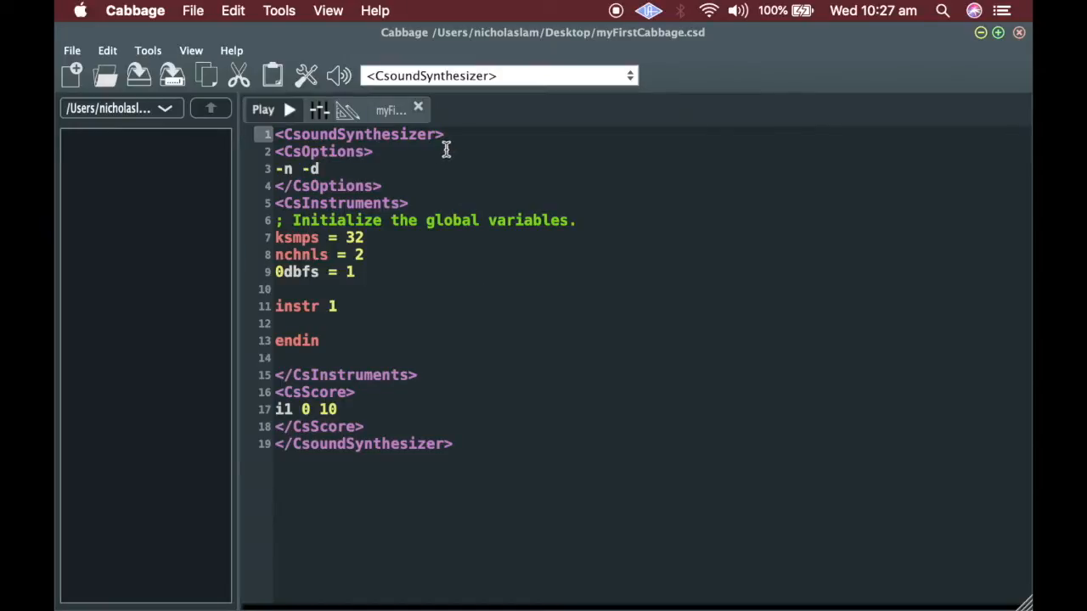
{"action": "double_click", "coordinate": [391, 134]}
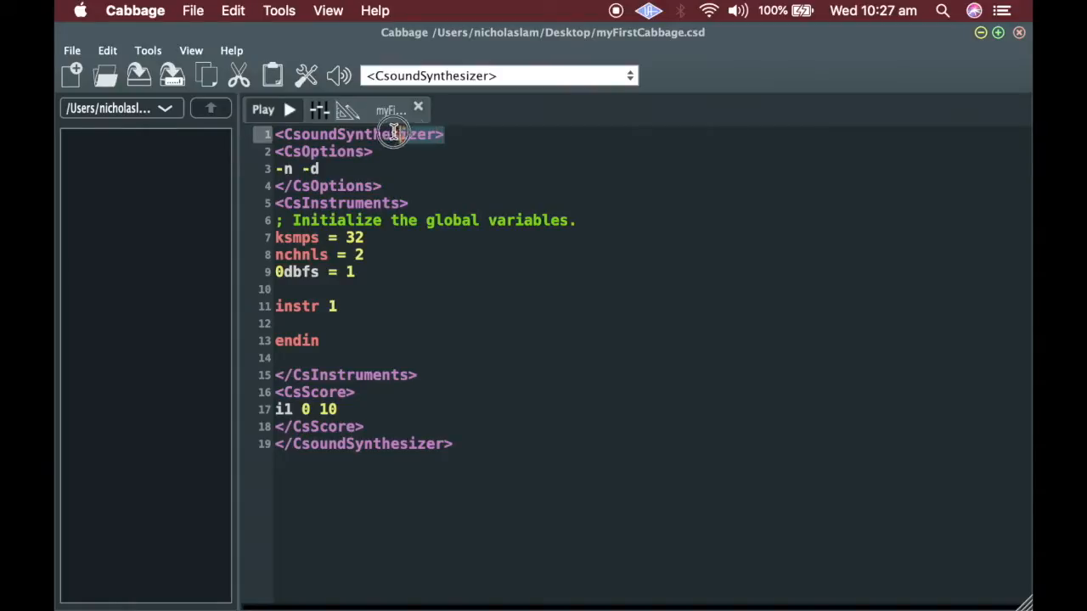
{"action": "mouse_move", "coordinate": [516, 202]}
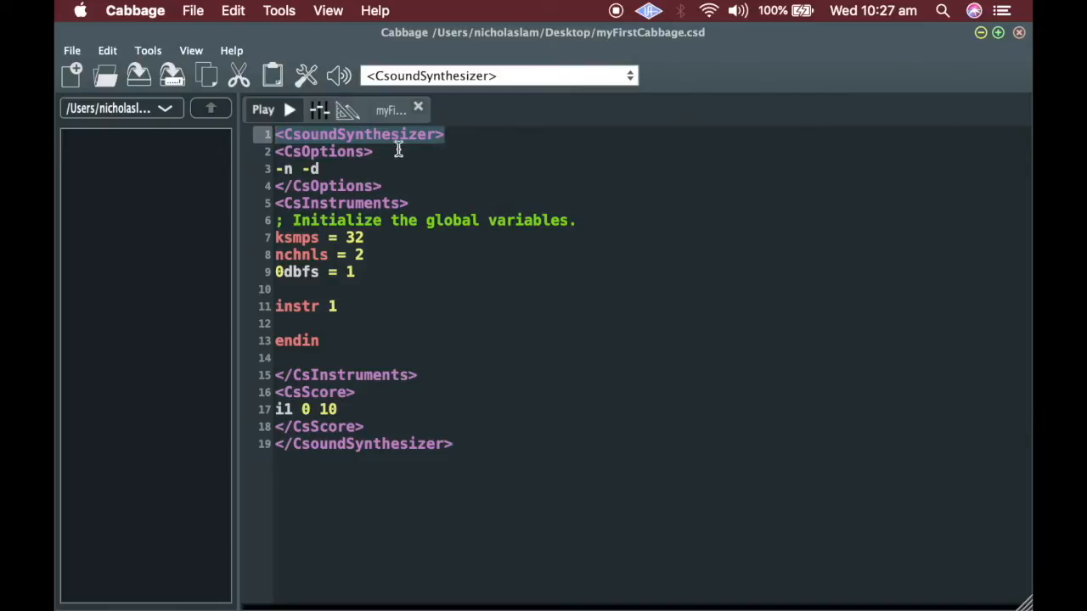
{"action": "mouse_move", "coordinate": [419, 143]}
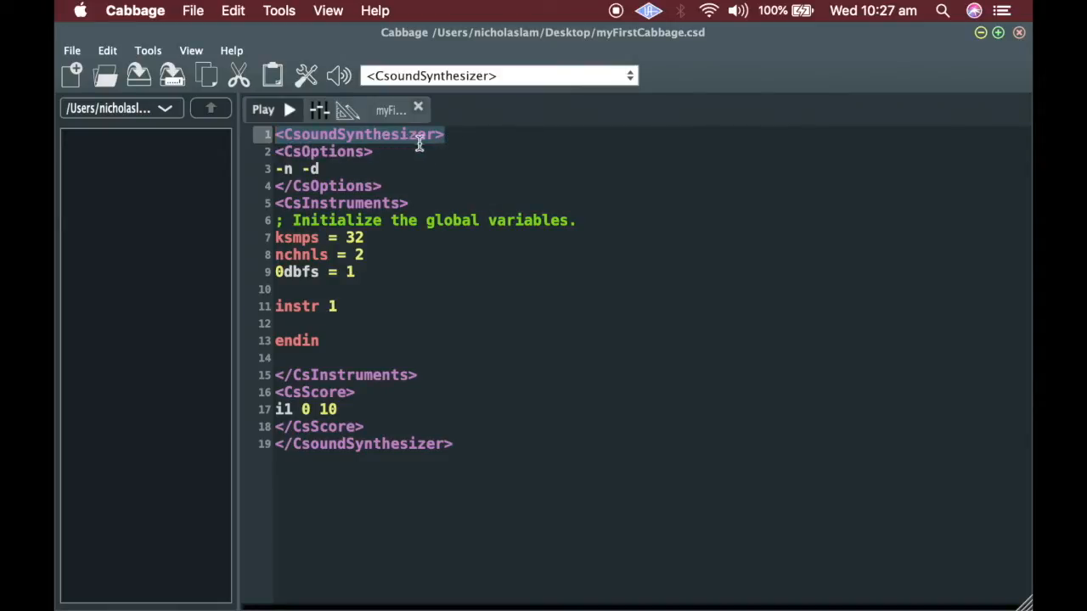
{"action": "left_click", "coordinate": [455, 444]}
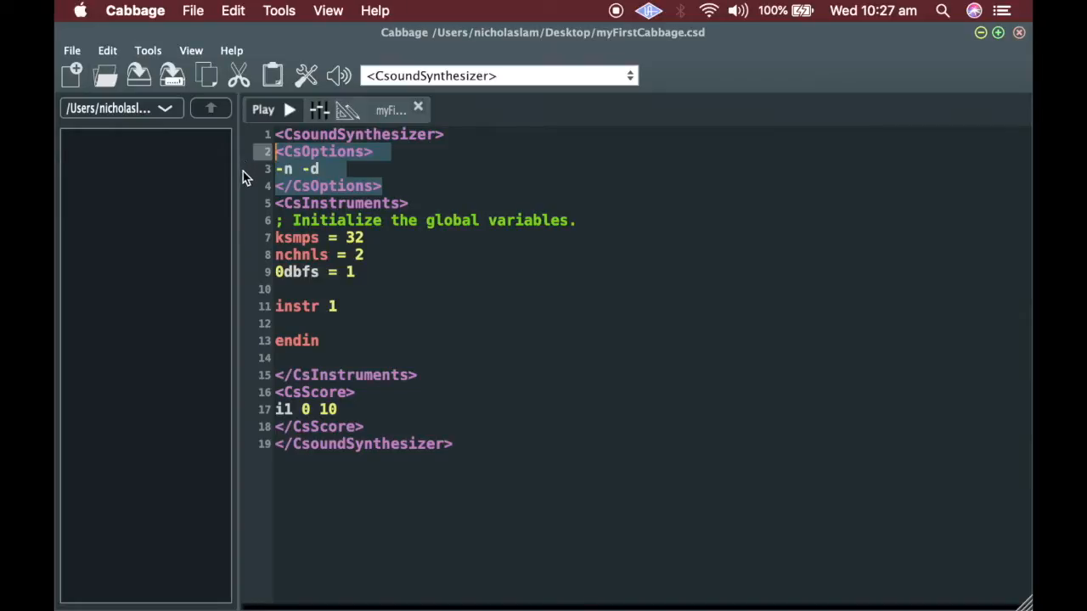
{"action": "key", "text": "Cmd+Tab"}
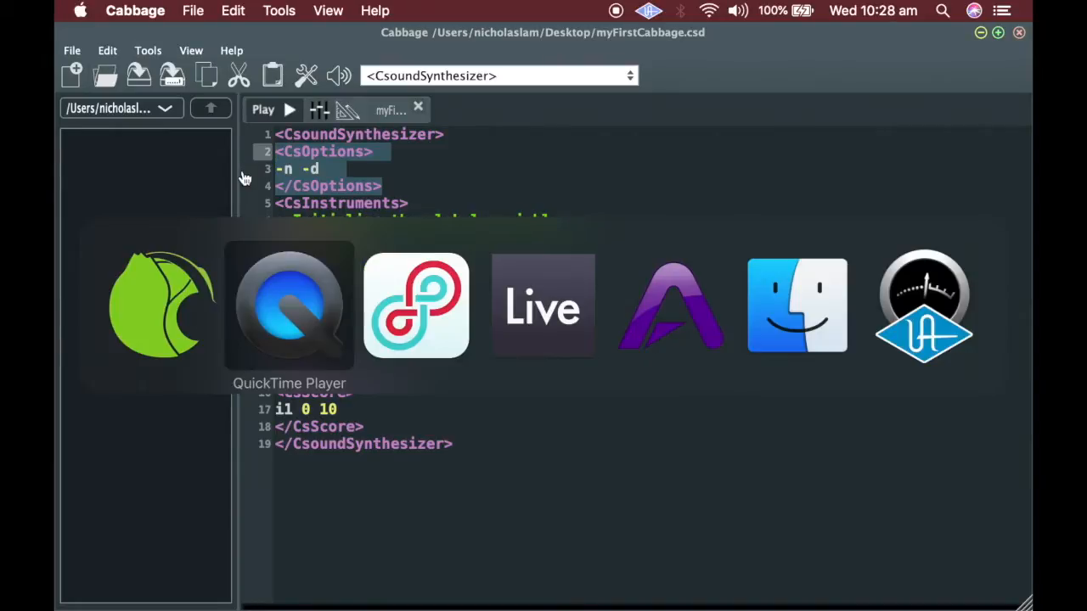
{"action": "left_click", "coordinate": [542, 306]}
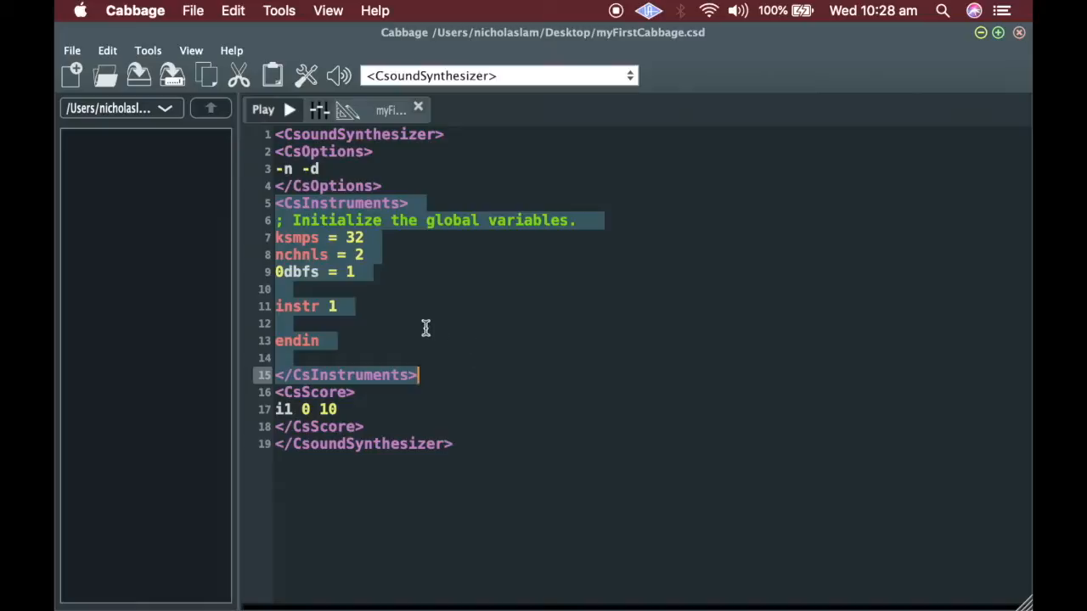
{"action": "mouse_move", "coordinate": [419, 325]}
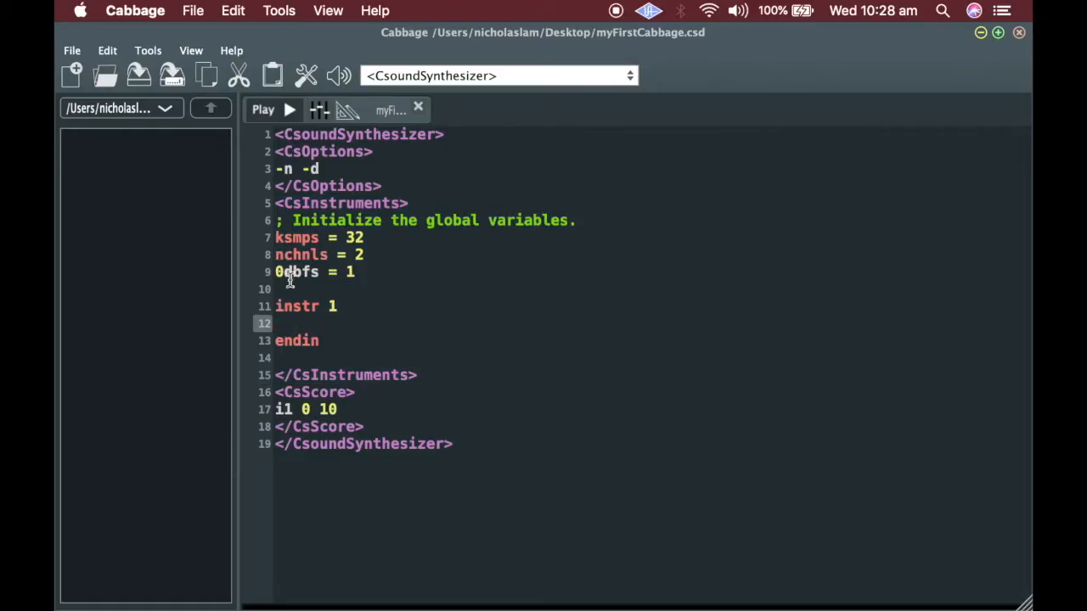
Highlight the empty instr 1 block through endin.
{"action": "left_click_drag", "start_coordinate": [275, 305], "coordinate": [323, 341]}
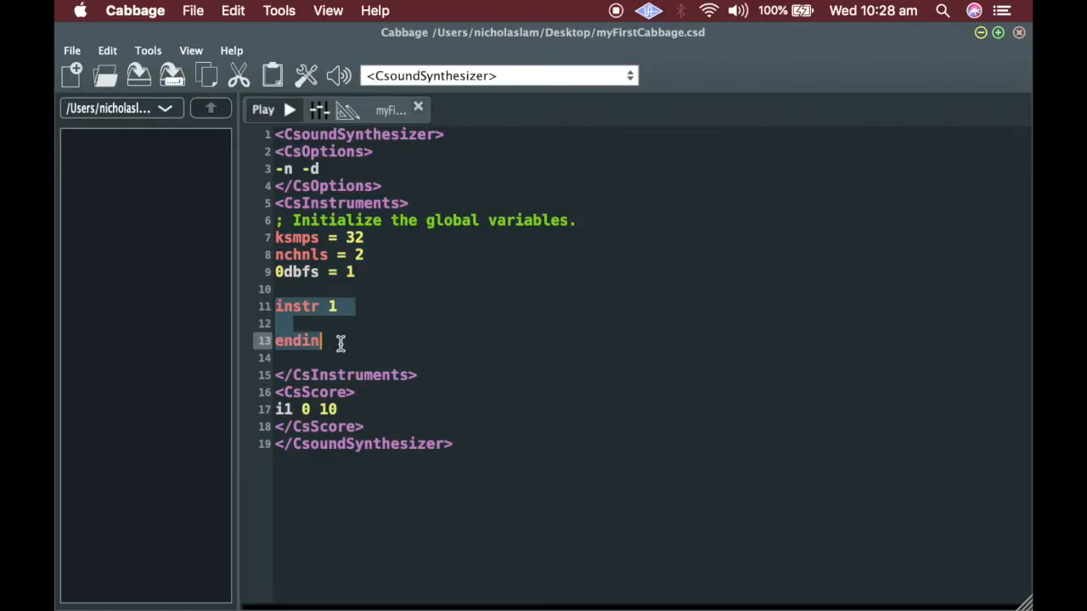
{"action": "mouse_move", "coordinate": [335, 316]}
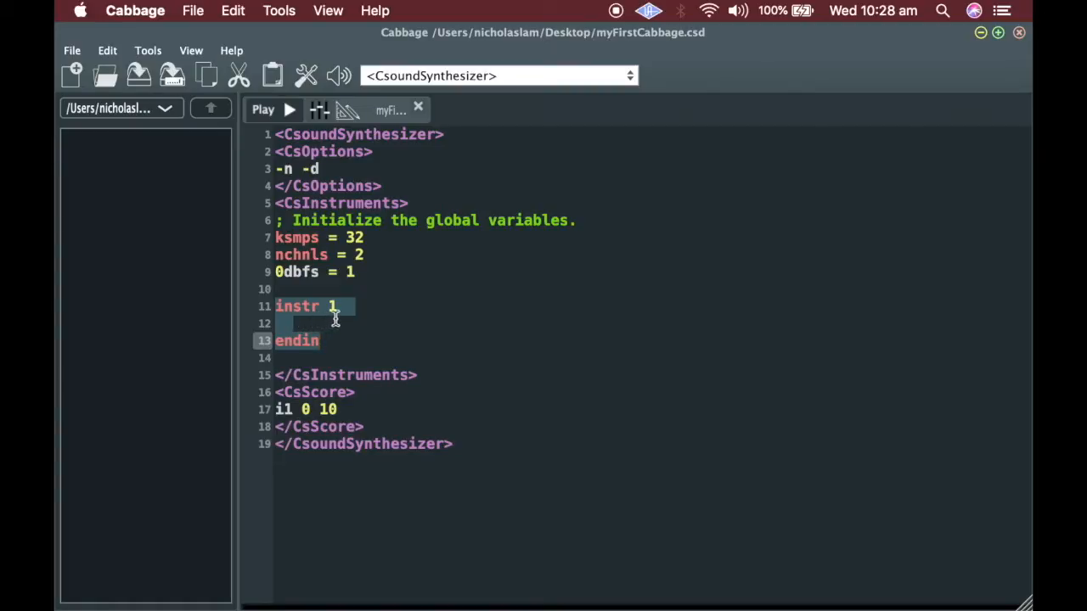
{"action": "mouse_move", "coordinate": [390, 321]}
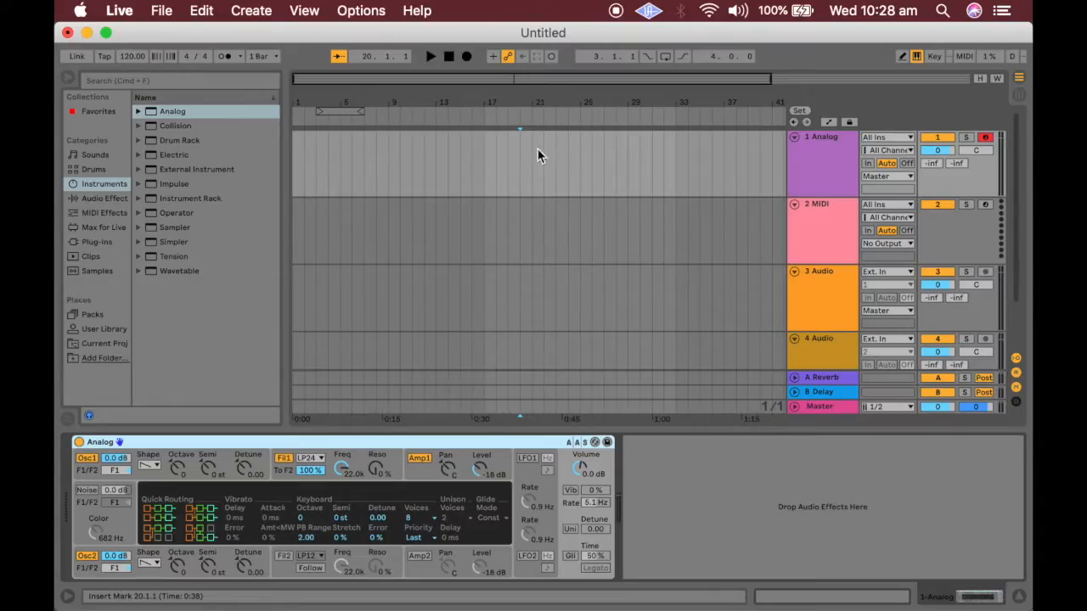
Back in Cabbage, drag across a line near the top of myFirstCabbage.csd.
{"action": "left_click_drag", "start_coordinate": [302, 165], "coordinate": [692, 178]}
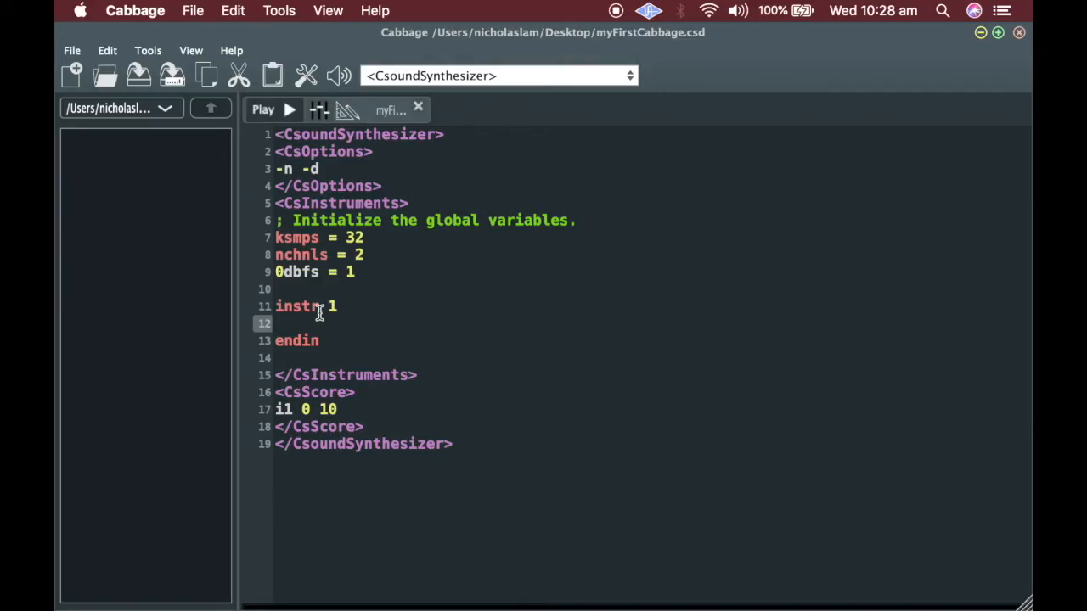
Write the oscillator line vco2 0.001, 440 inside instr 1.
{"action": "left_click", "coordinate": [281, 323]}
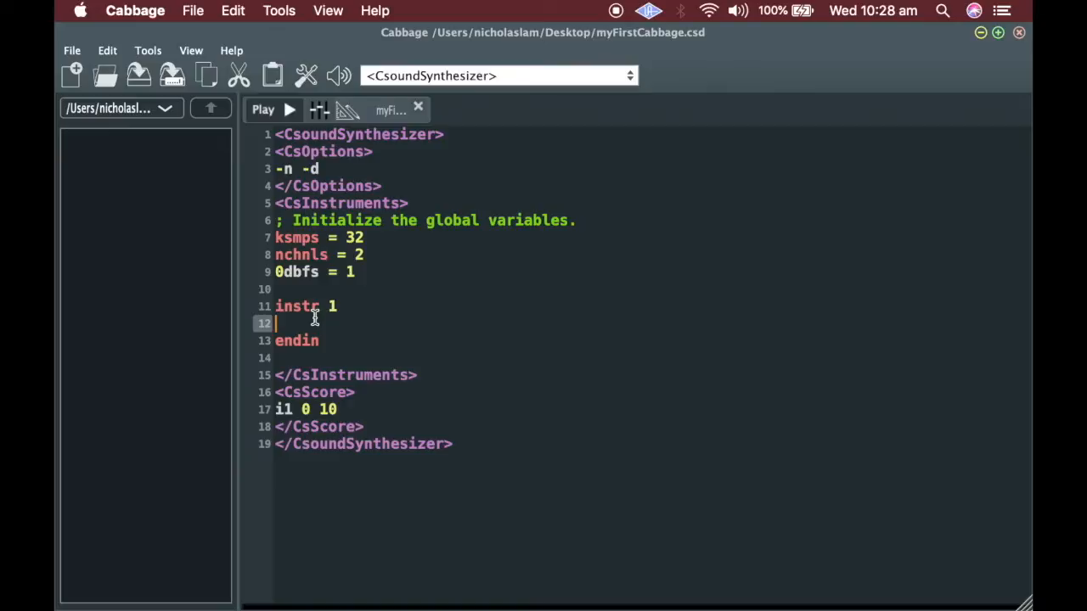
{"action": "type", "text": "vco2"}
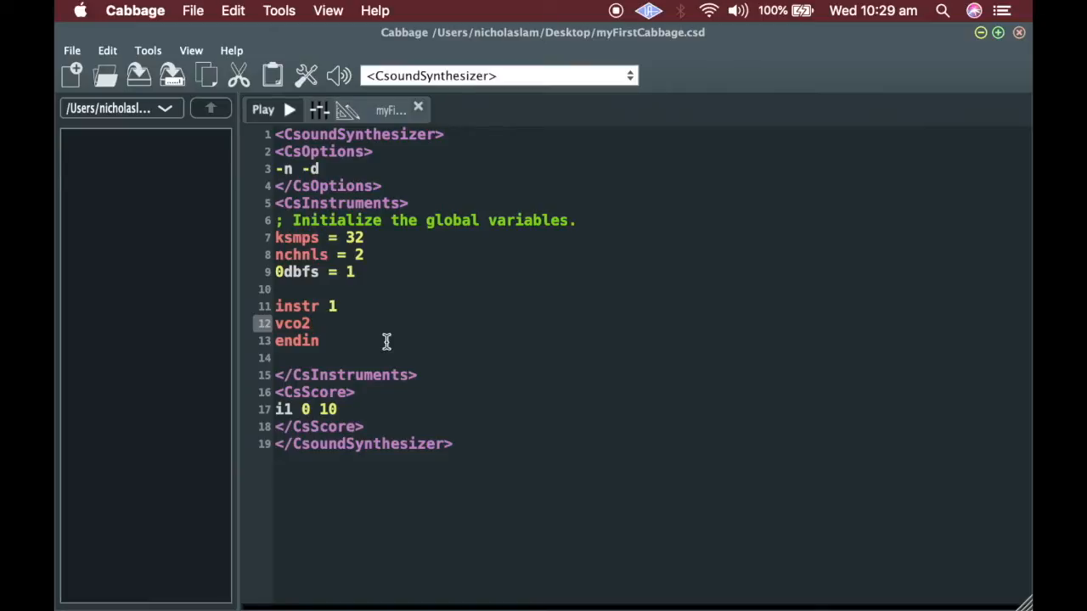
{"action": "left_click", "coordinate": [312, 323]}
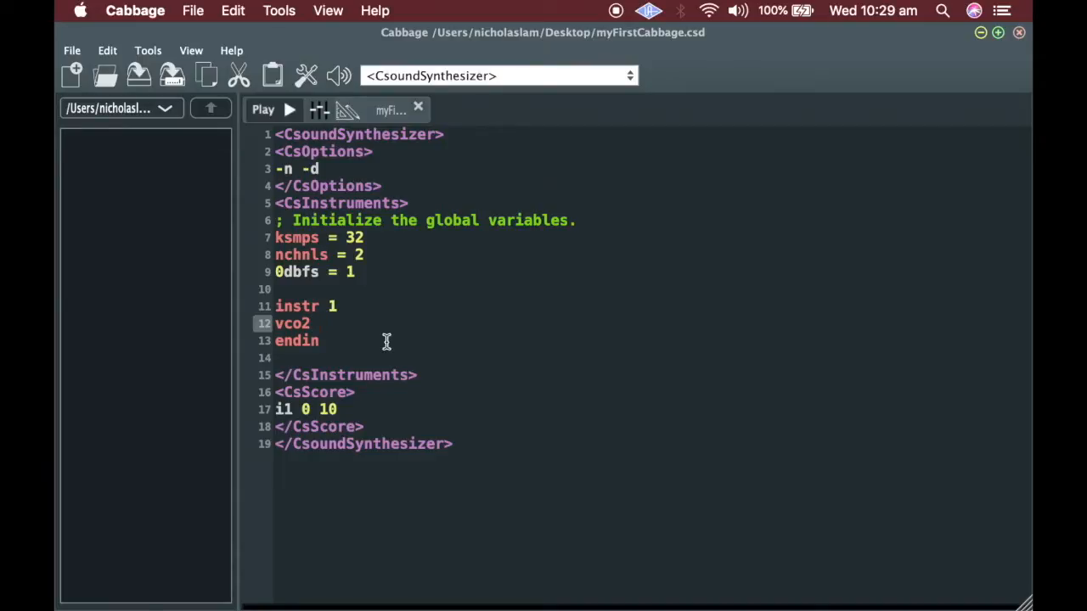
{"action": "type", "text": "0."}
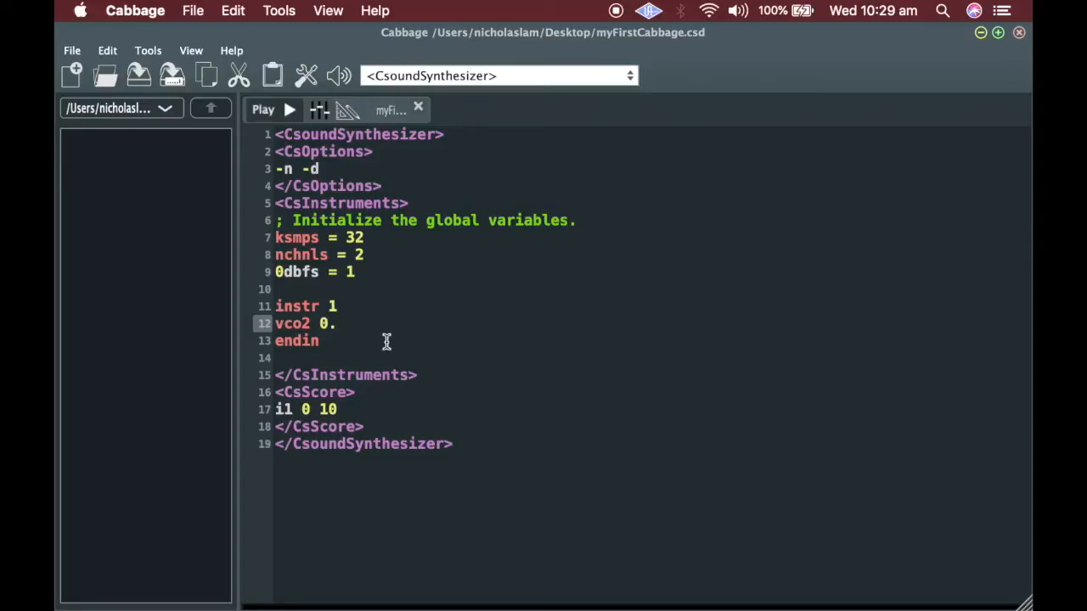
{"action": "type", "text": "001"}
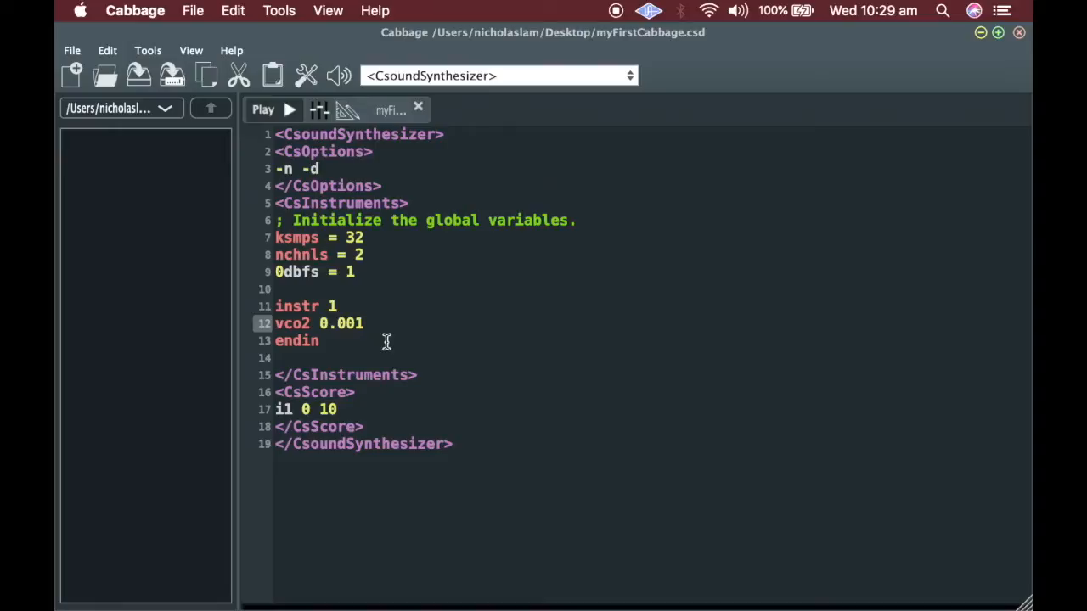
{"action": "left_click", "coordinate": [365, 324]}
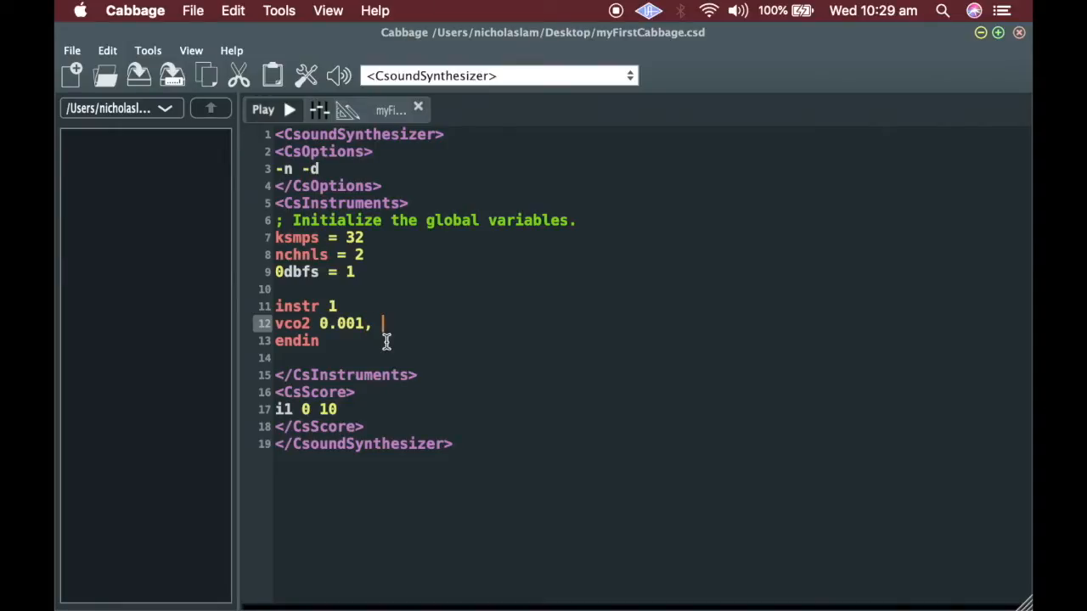
{"action": "type", "text": "4"}
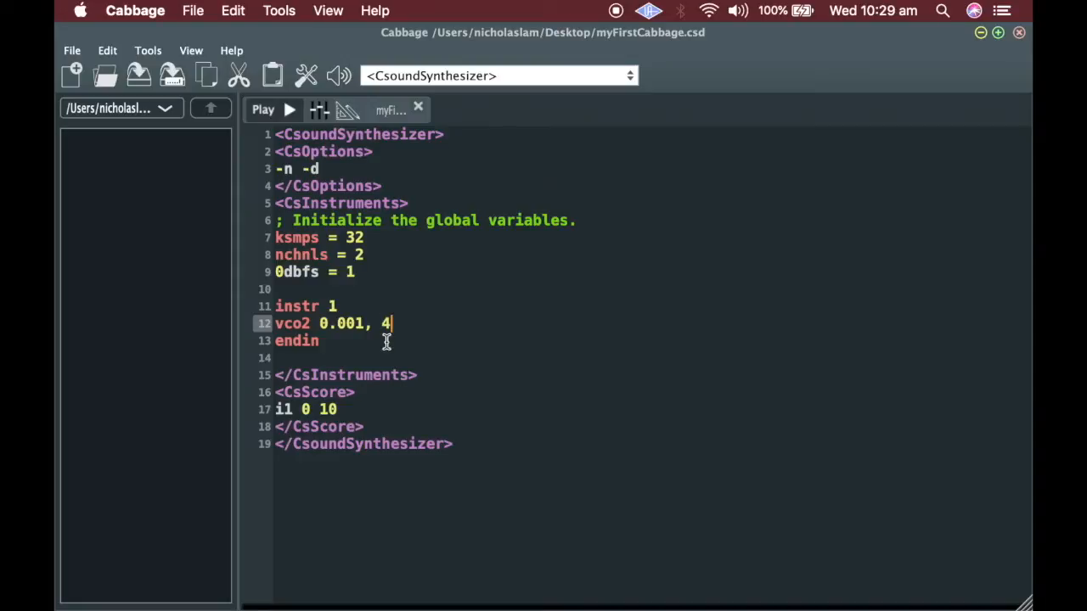
{"action": "type", "text": "40"}
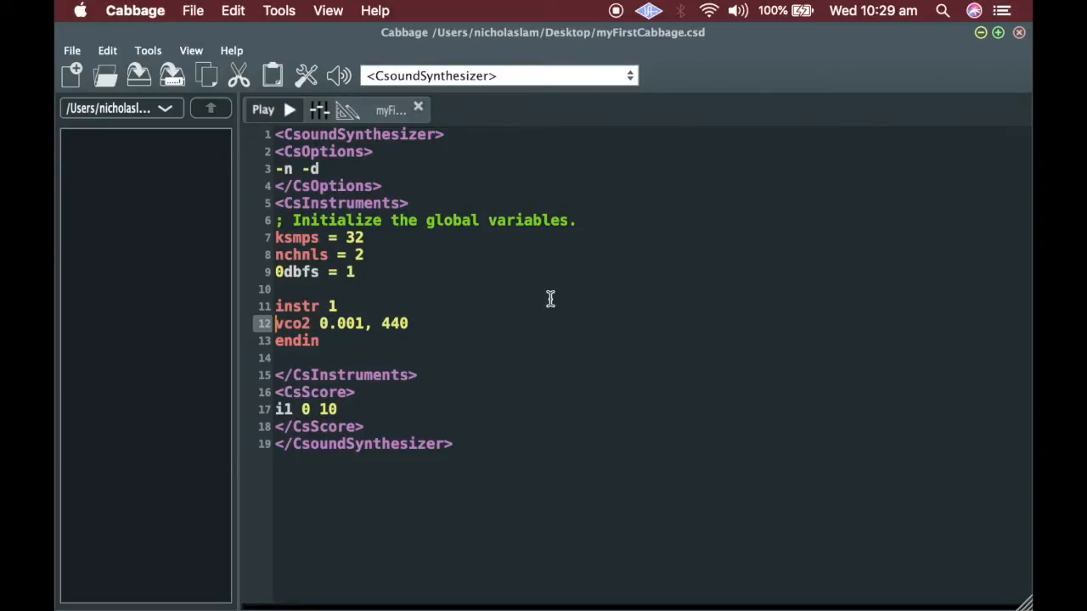
{"action": "type", "text": "aOut"}
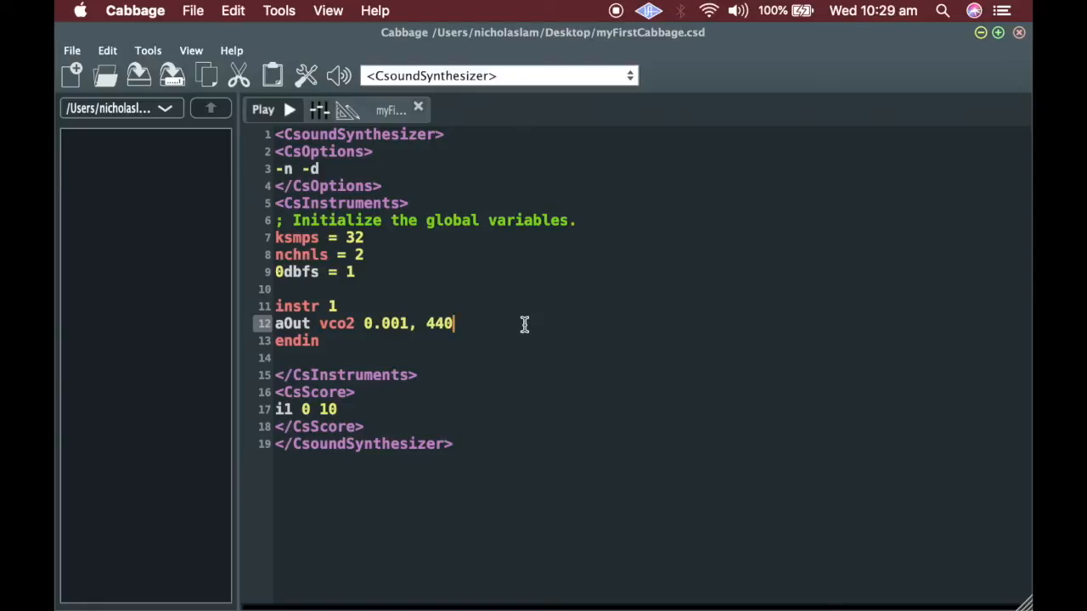
Add the line out aOut, aOut below the vco2 oscillator line.
{"action": "key", "text": "Return"}
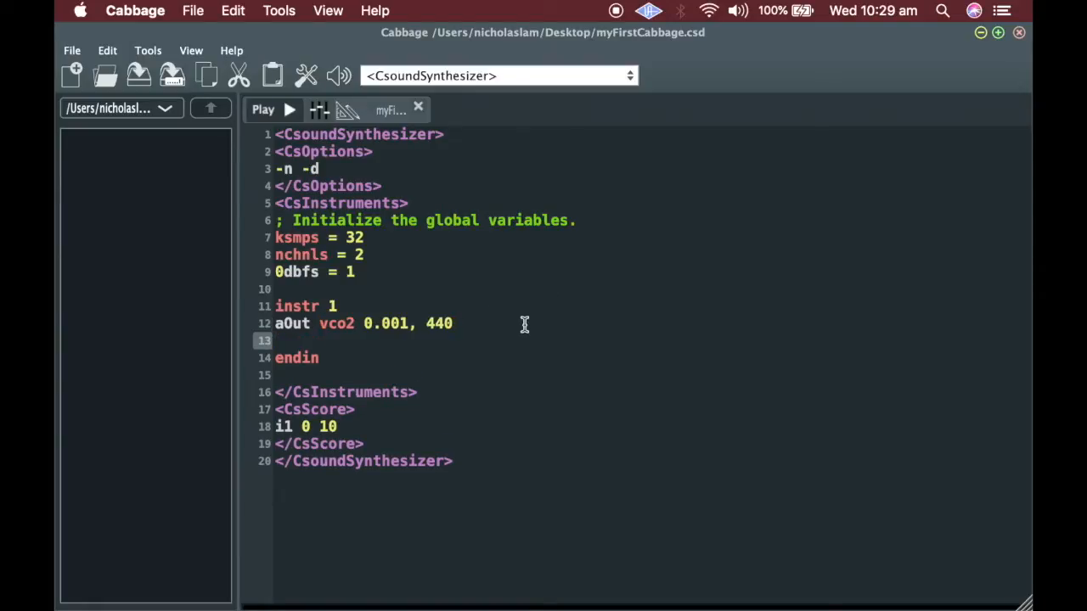
{"action": "type", "text": "out"}
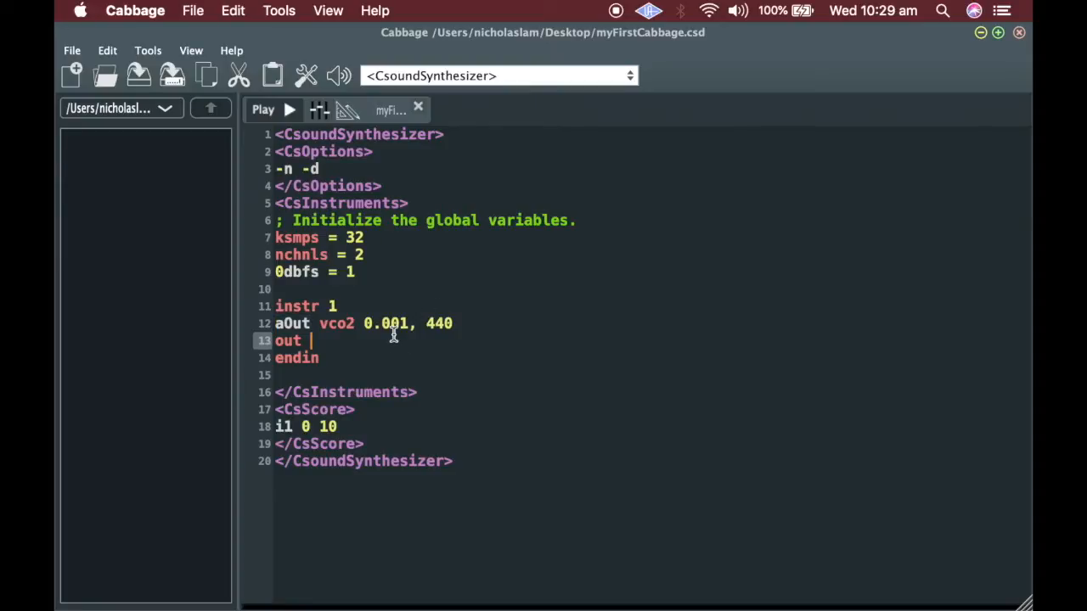
{"action": "type", "text": "a"}
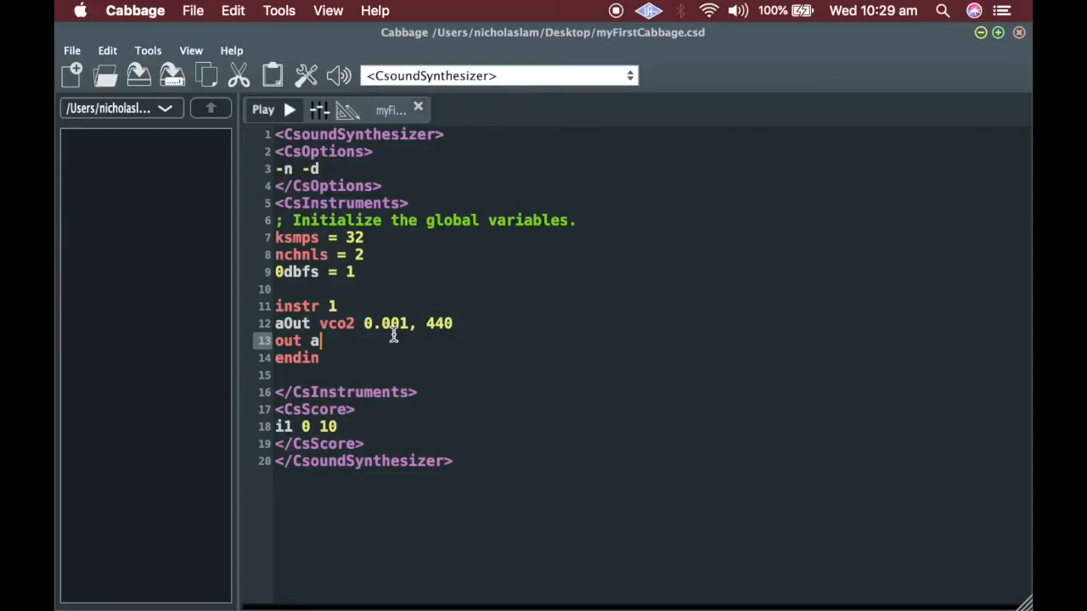
{"action": "type", "text": "Out"}
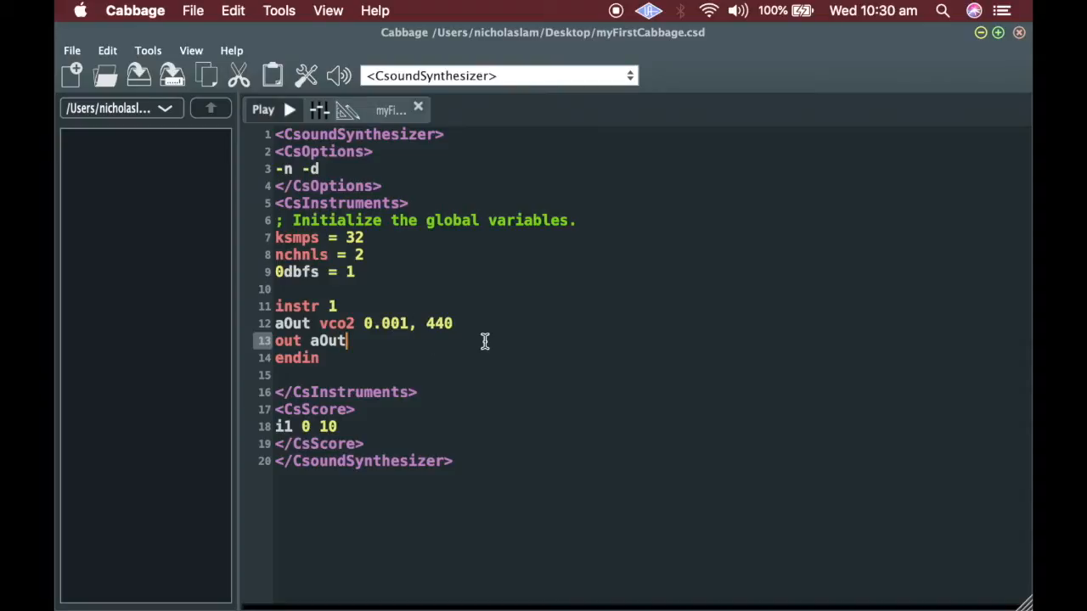
{"action": "type", "text": ","}
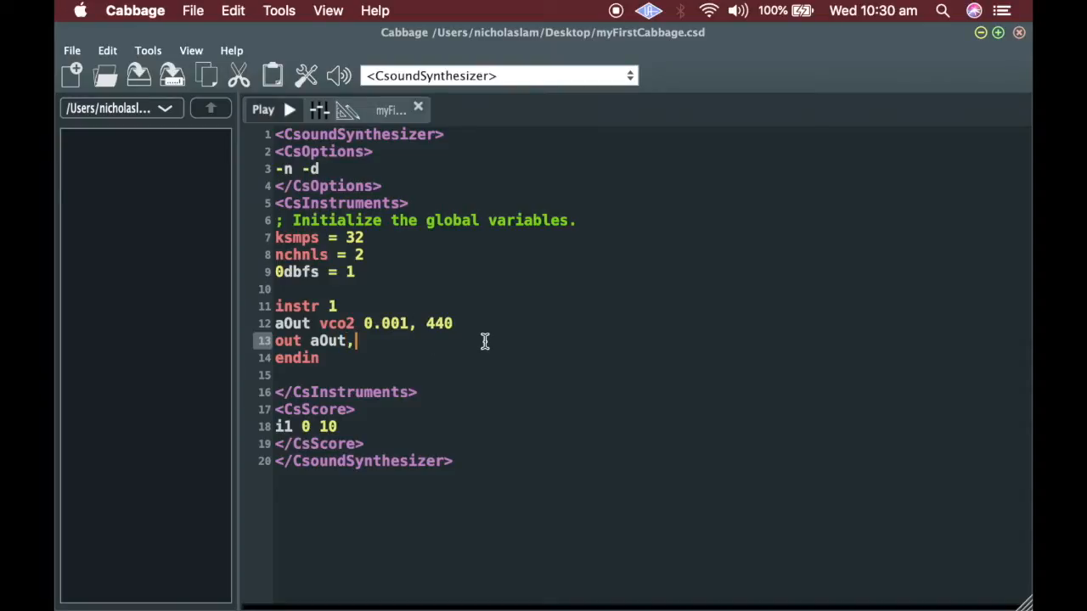
{"action": "type", "text": "aO"}
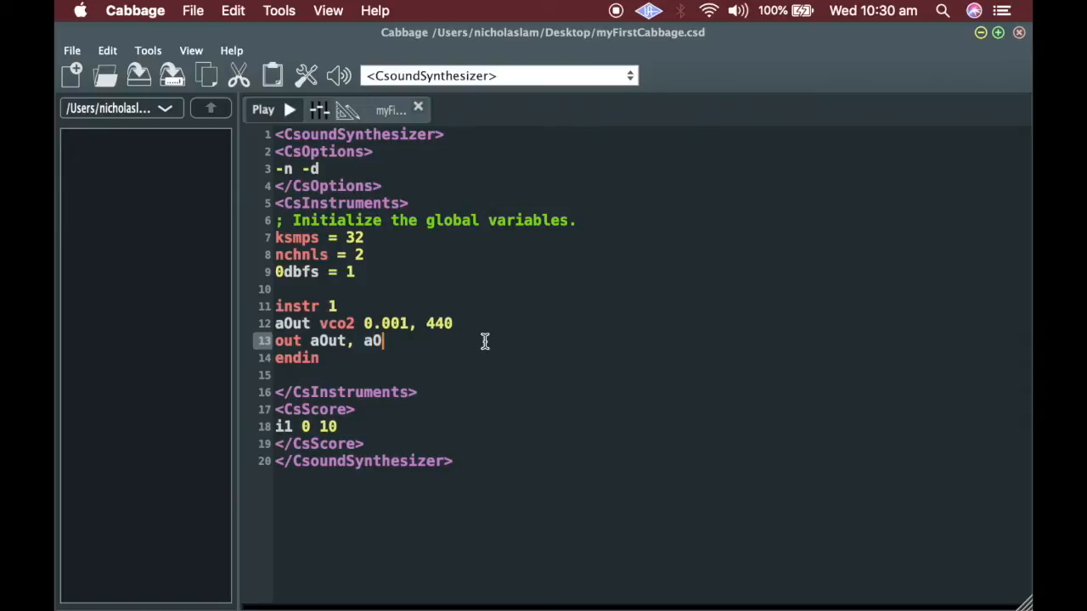
{"action": "type", "text": "ut"}
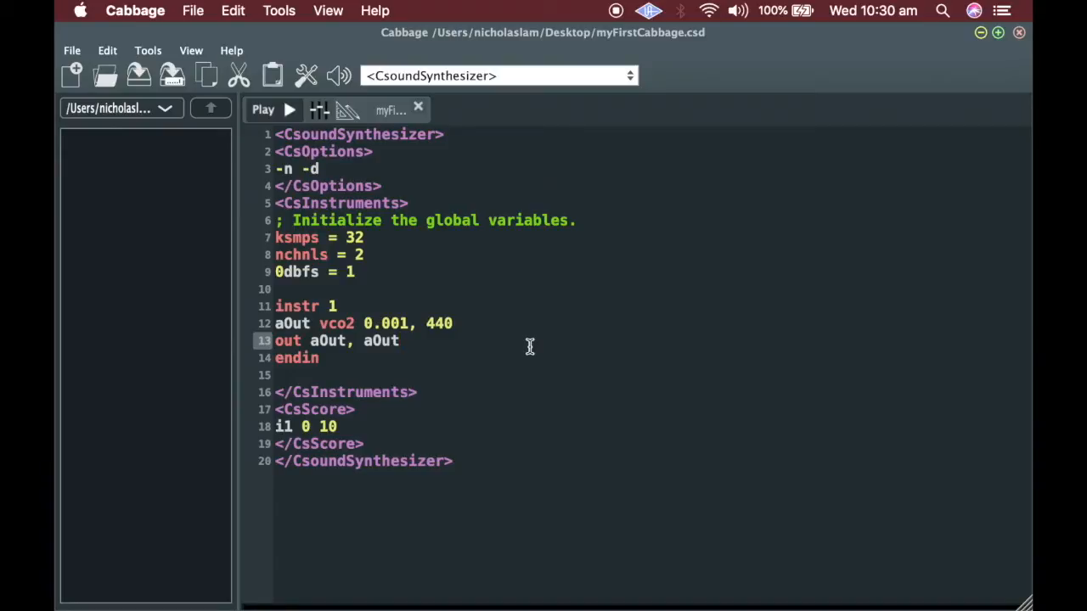
Play the instrument, raise the vco2 amplitude to 0.01, then restart playback.
{"action": "left_click", "coordinate": [401, 340]}
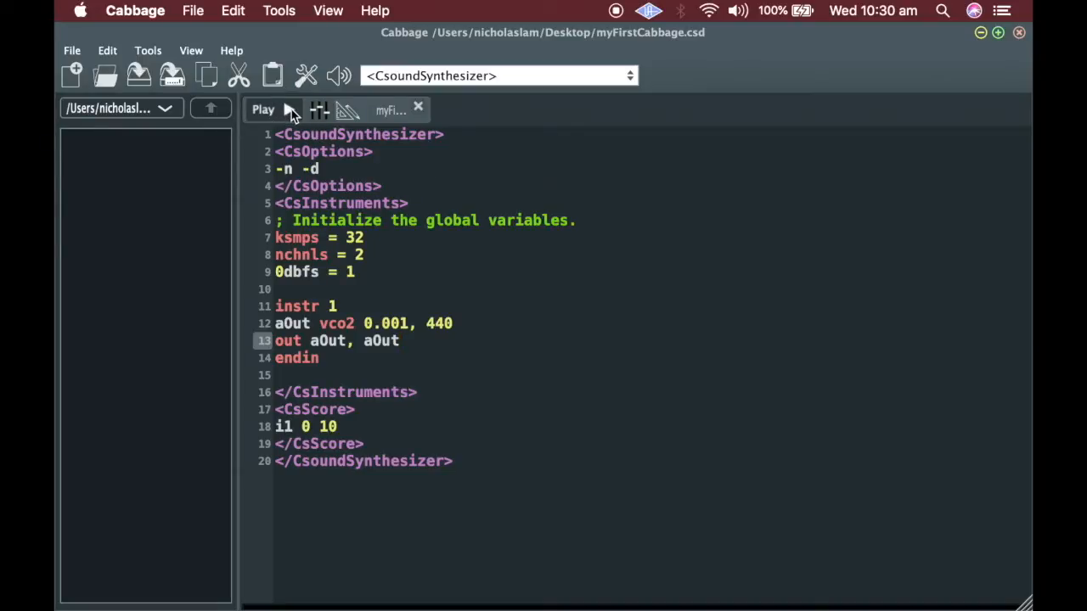
{"action": "left_click", "coordinate": [272, 110]}
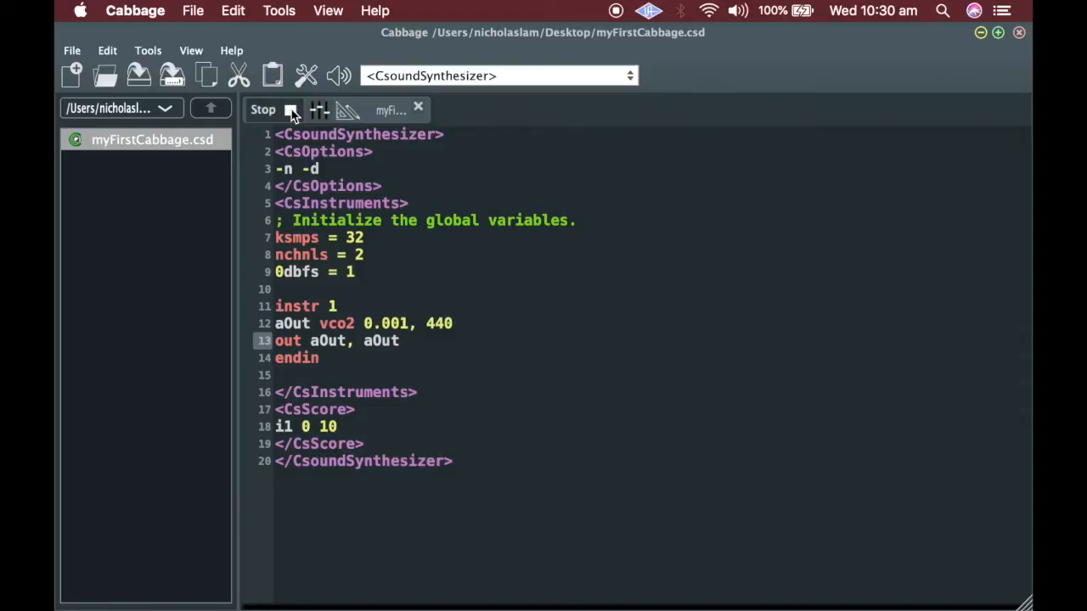
{"action": "left_click", "coordinate": [399, 341]}
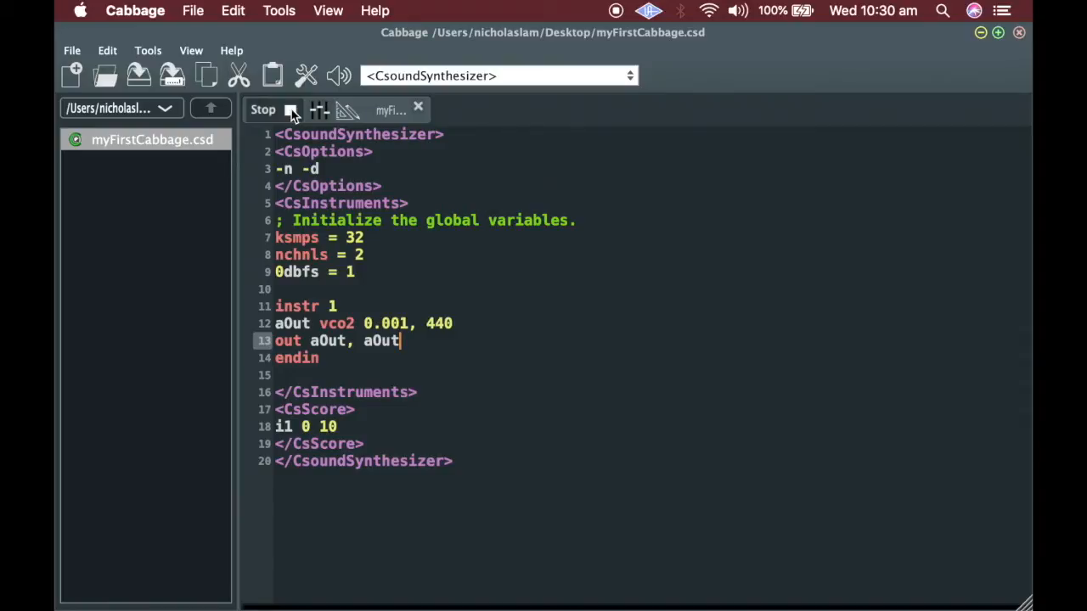
{"action": "left_click", "coordinate": [391, 324]}
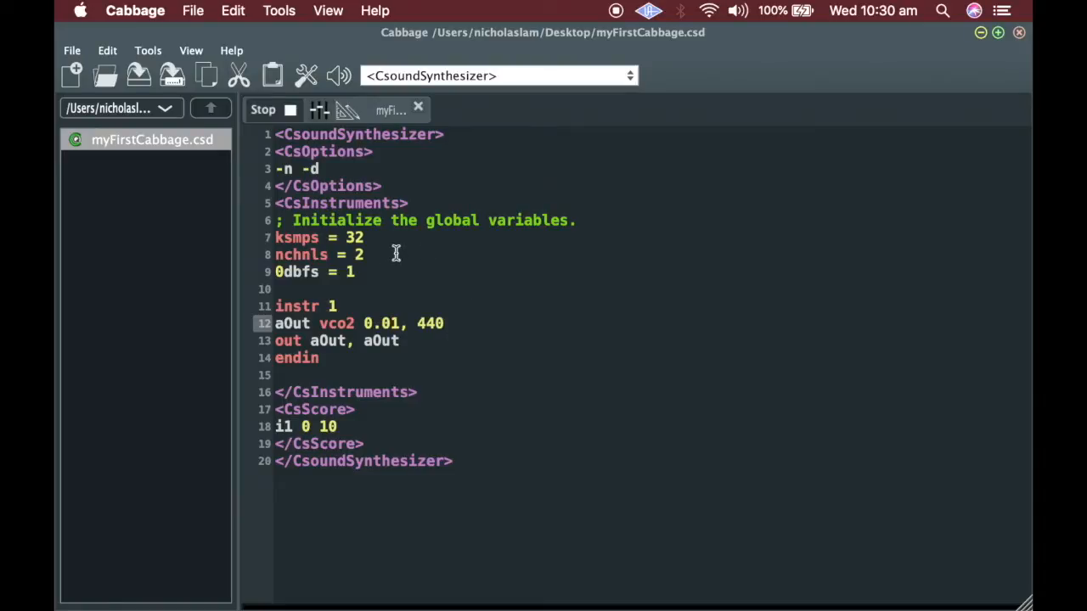
{"action": "left_click", "coordinate": [271, 110]}
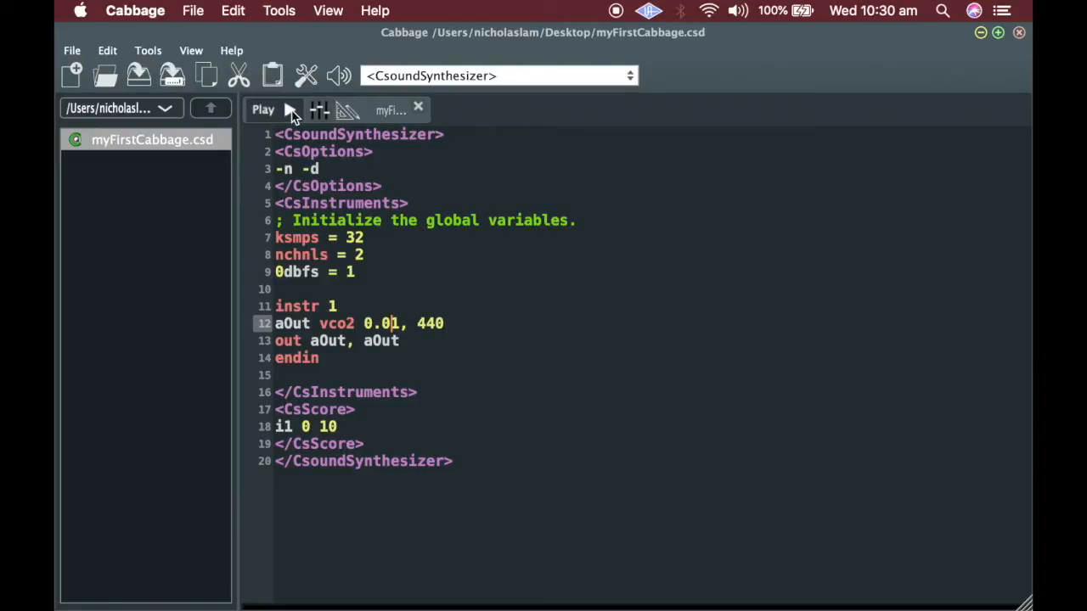
{"action": "left_click", "coordinate": [265, 110]}
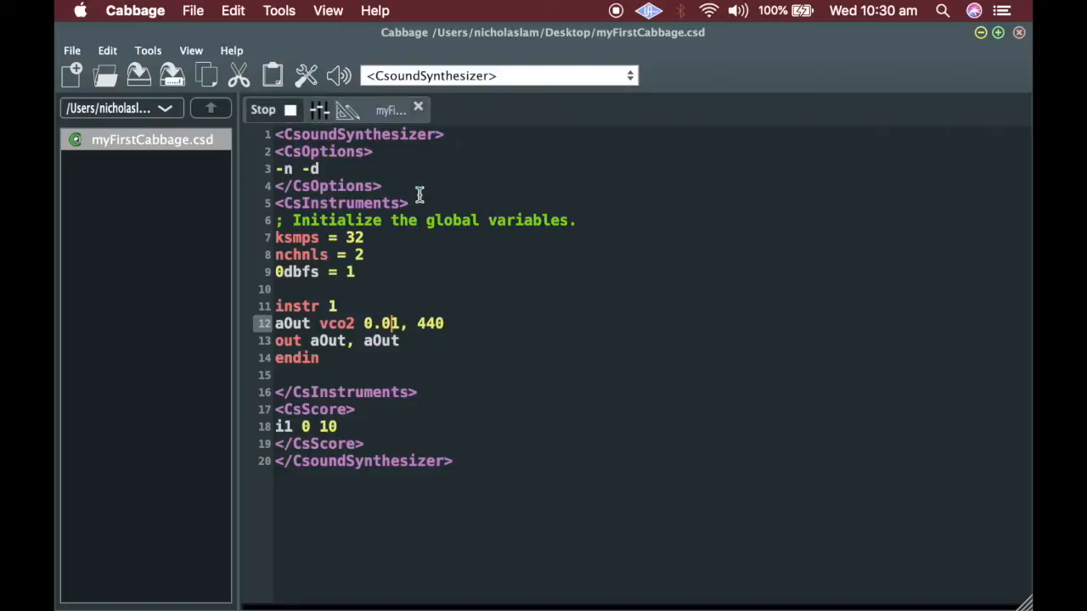
{"action": "mouse_move", "coordinate": [357, 426]}
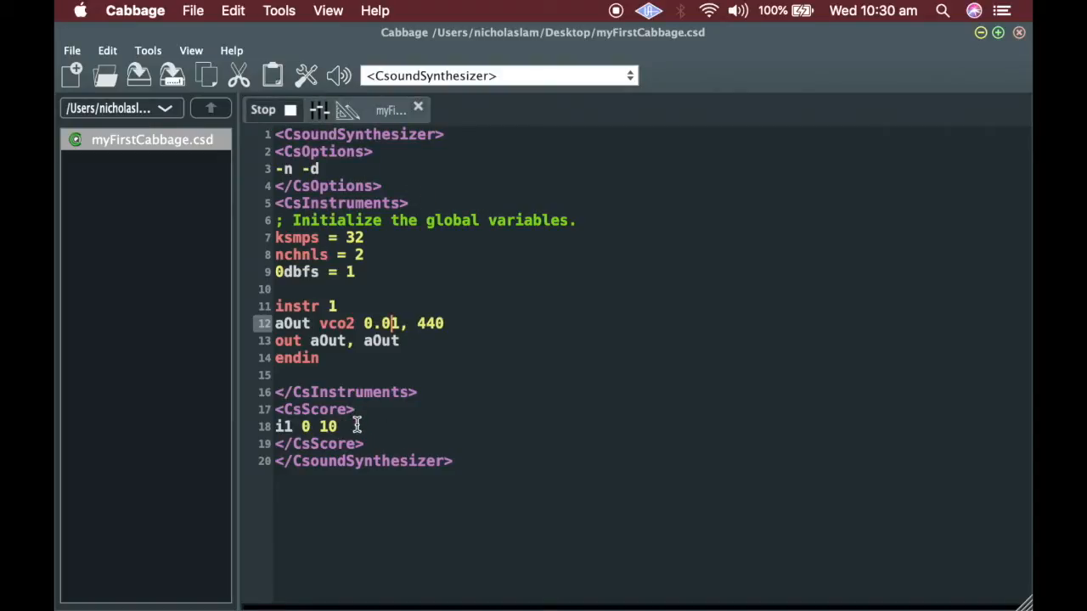
{"action": "left_click", "coordinate": [338, 426]}
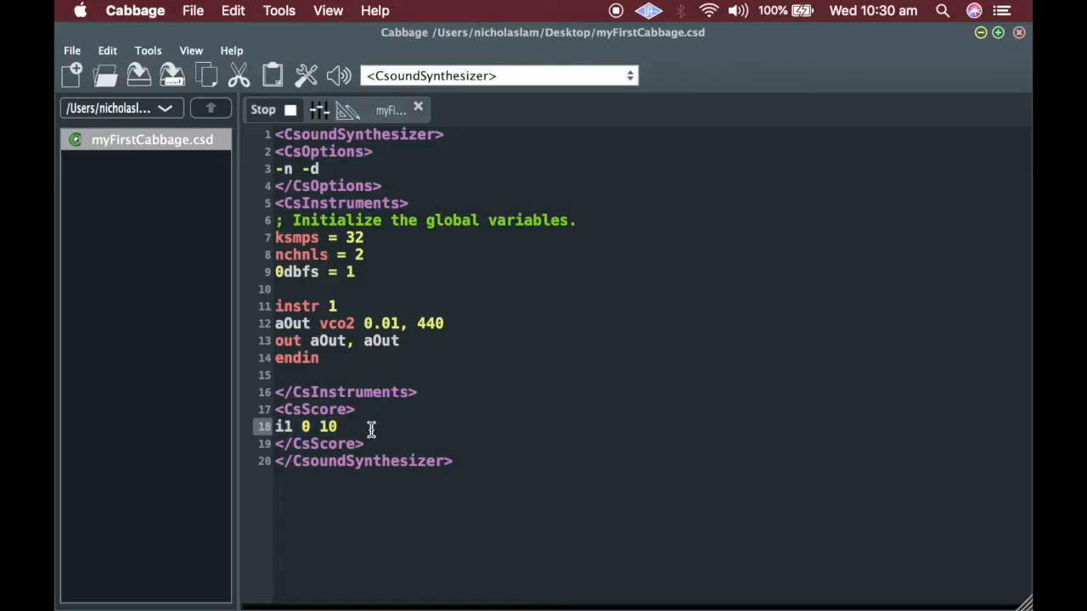
{"action": "left_click", "coordinate": [338, 426]}
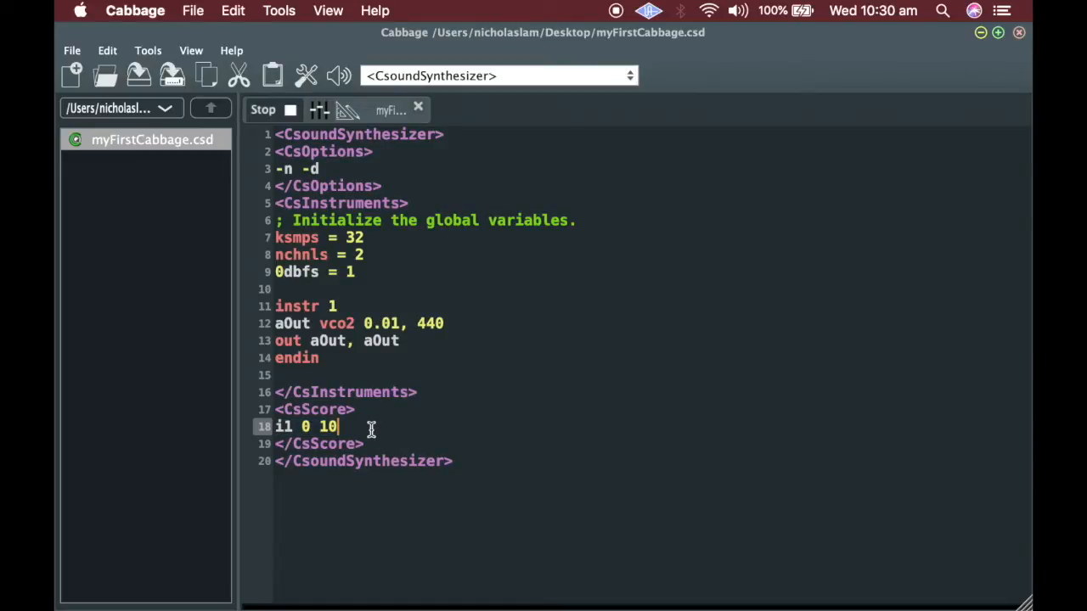
{"action": "mouse_move", "coordinate": [414, 461]}
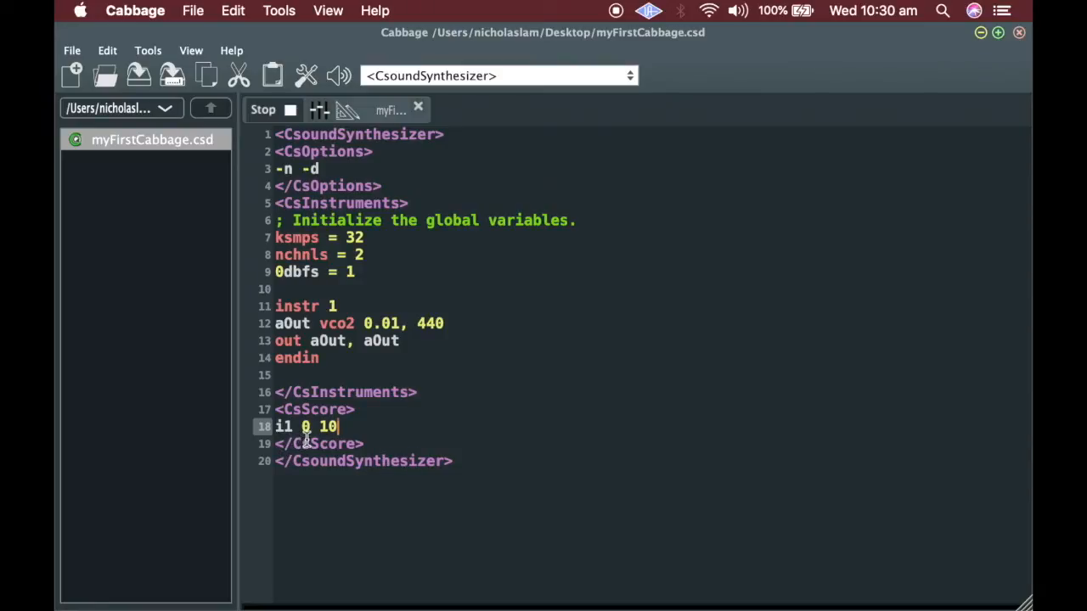
{"action": "mouse_move", "coordinate": [309, 450]}
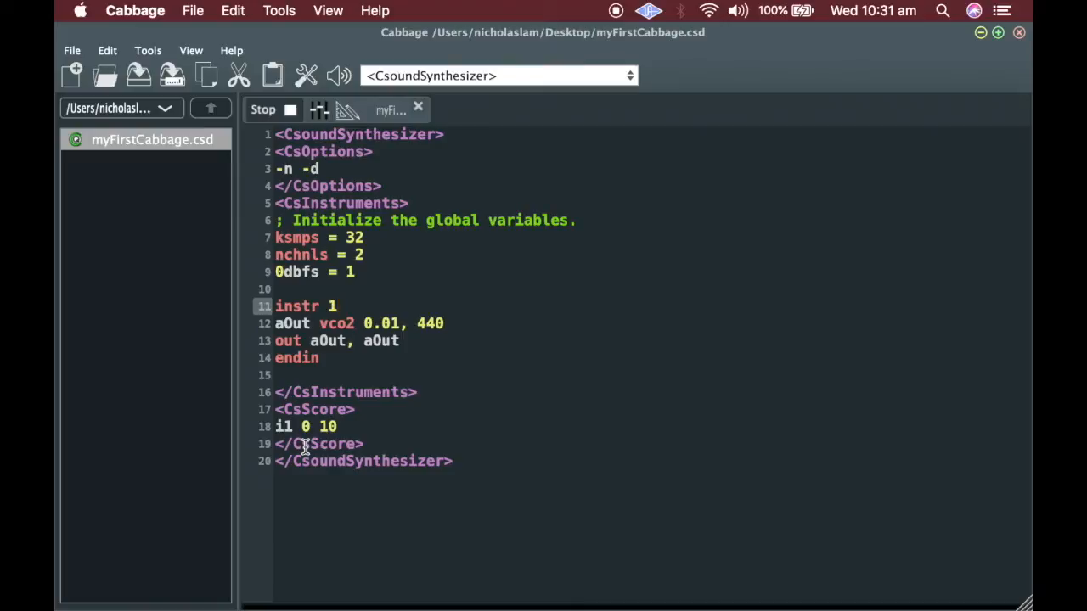
{"action": "left_click", "coordinate": [335, 306]}
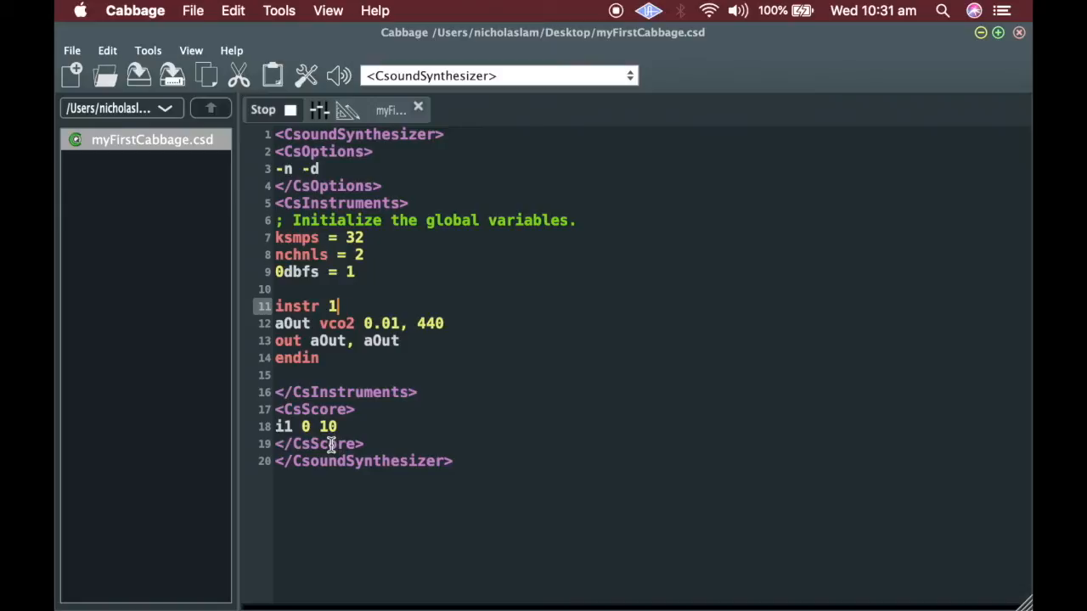
{"action": "left_click", "coordinate": [342, 427]}
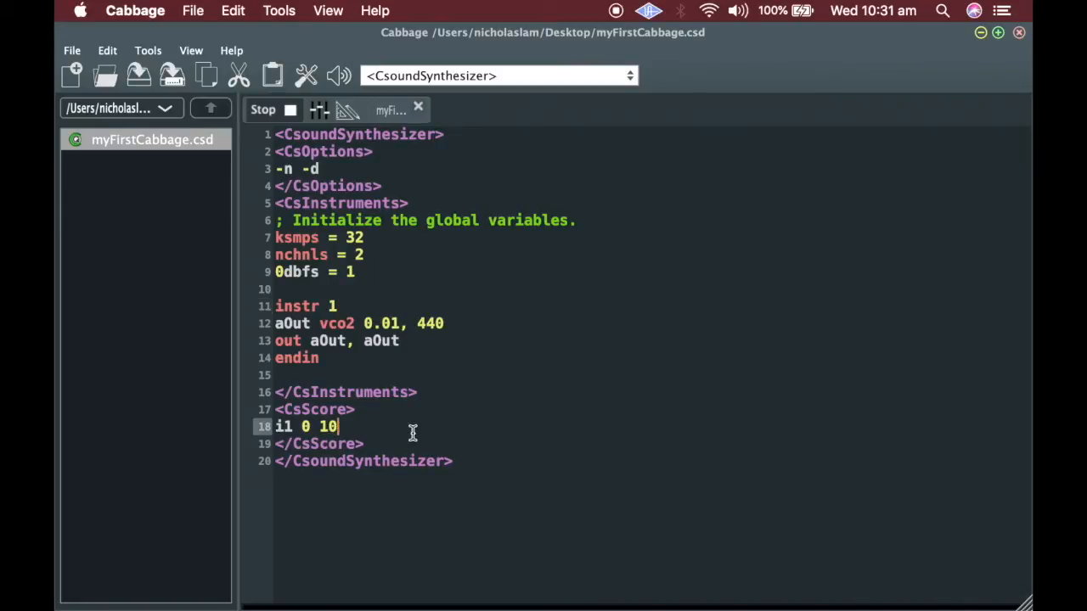
Shorten the score note's duration and replay it.
{"action": "type", "text": "5"}
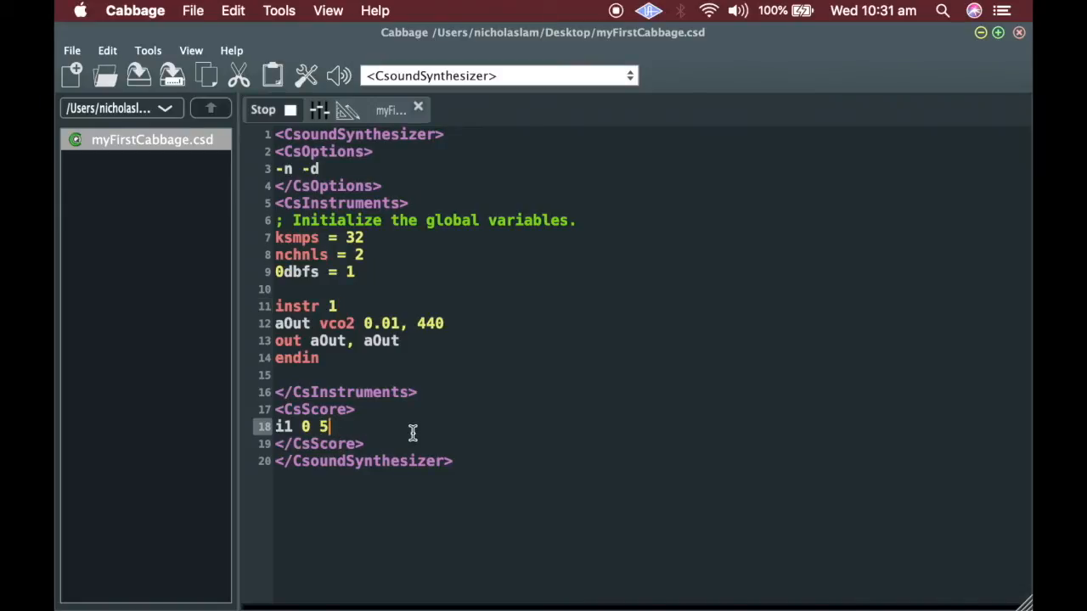
{"action": "left_click", "coordinate": [280, 109]}
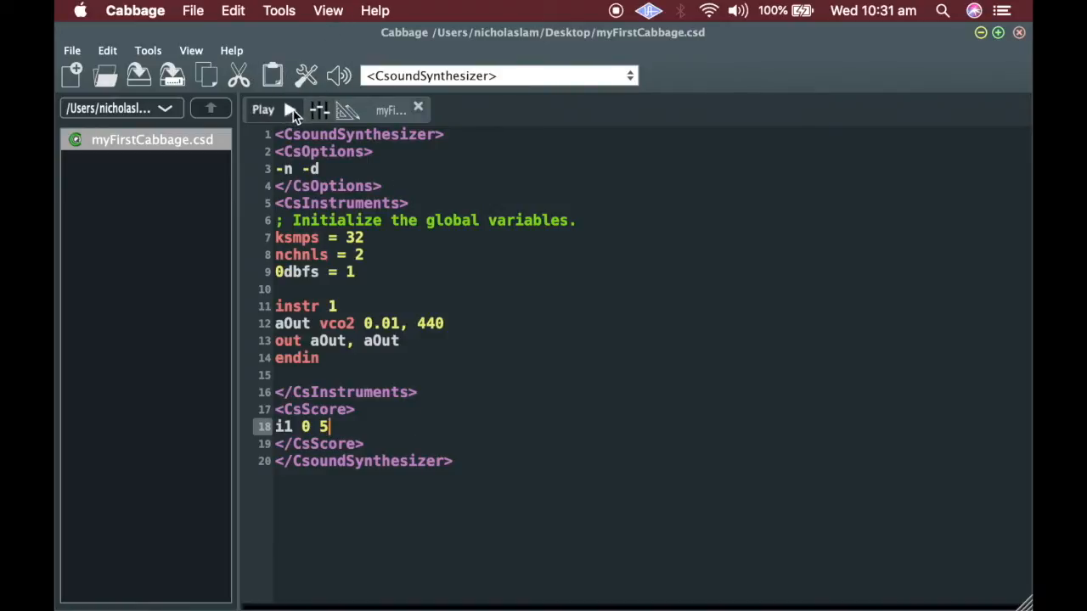
{"action": "left_click", "coordinate": [271, 110]}
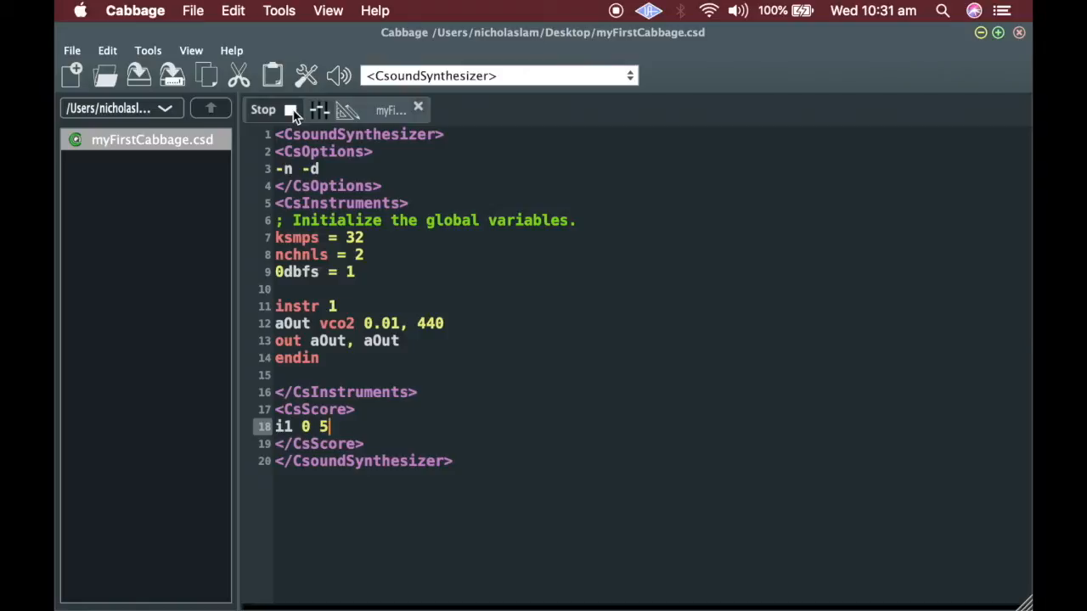
Make two one-second notes starting at 0 and 2 seconds, and play them.
{"action": "type", "text": "1 0 1"}
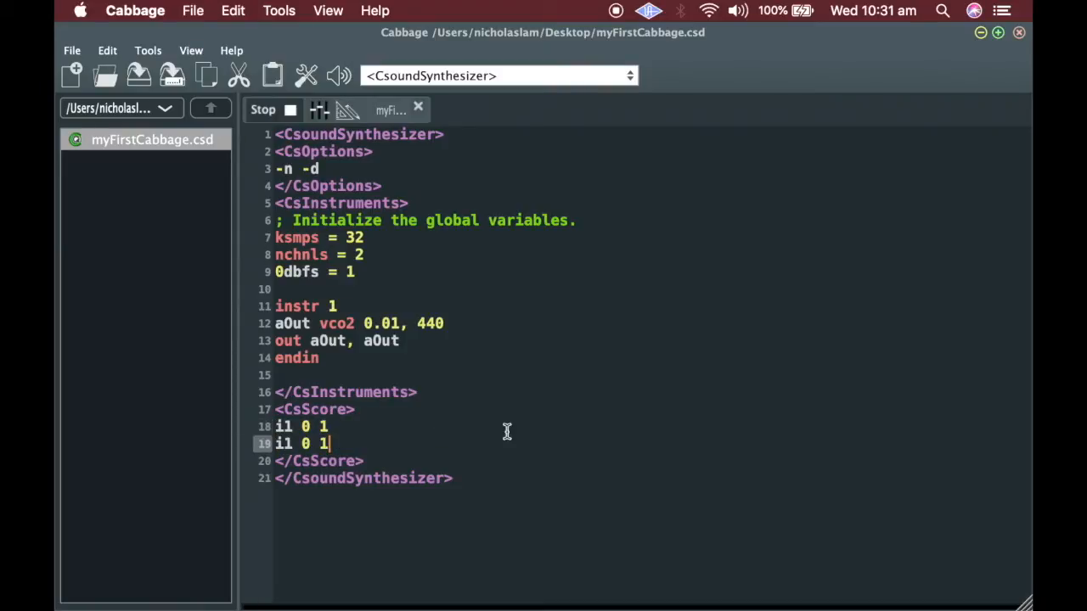
{"action": "left_click", "coordinate": [274, 111]}
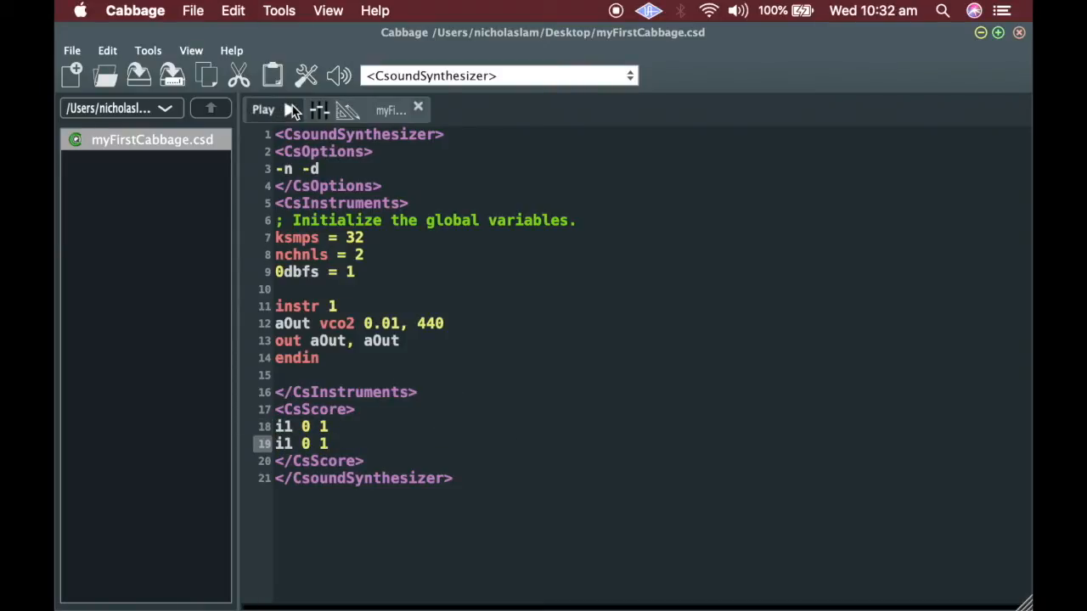
{"action": "left_click", "coordinate": [277, 110]}
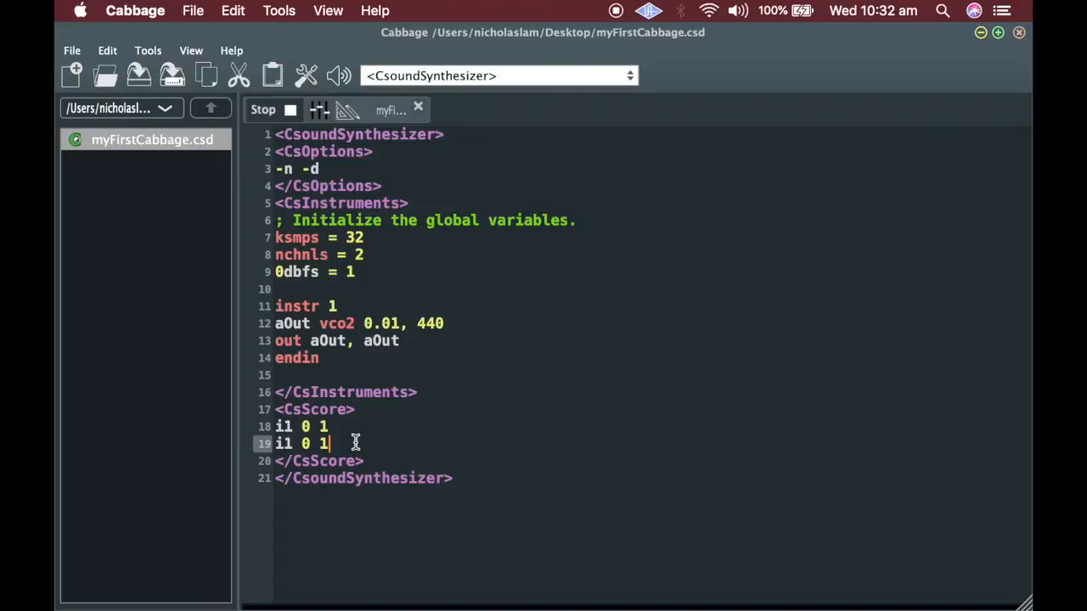
{"action": "mouse_move", "coordinate": [434, 438]}
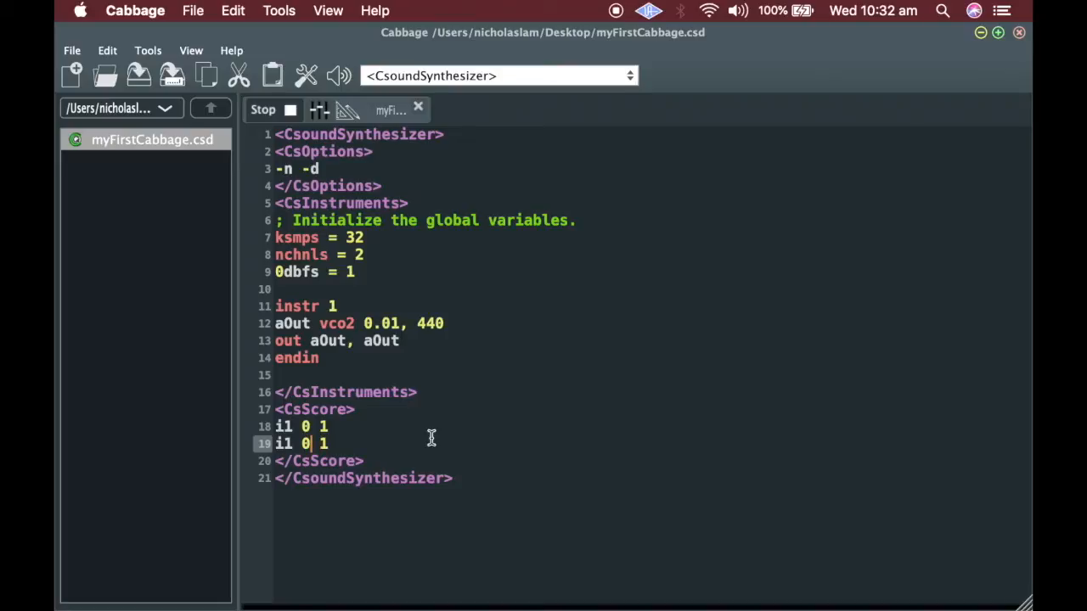
{"action": "type", "text": "2"}
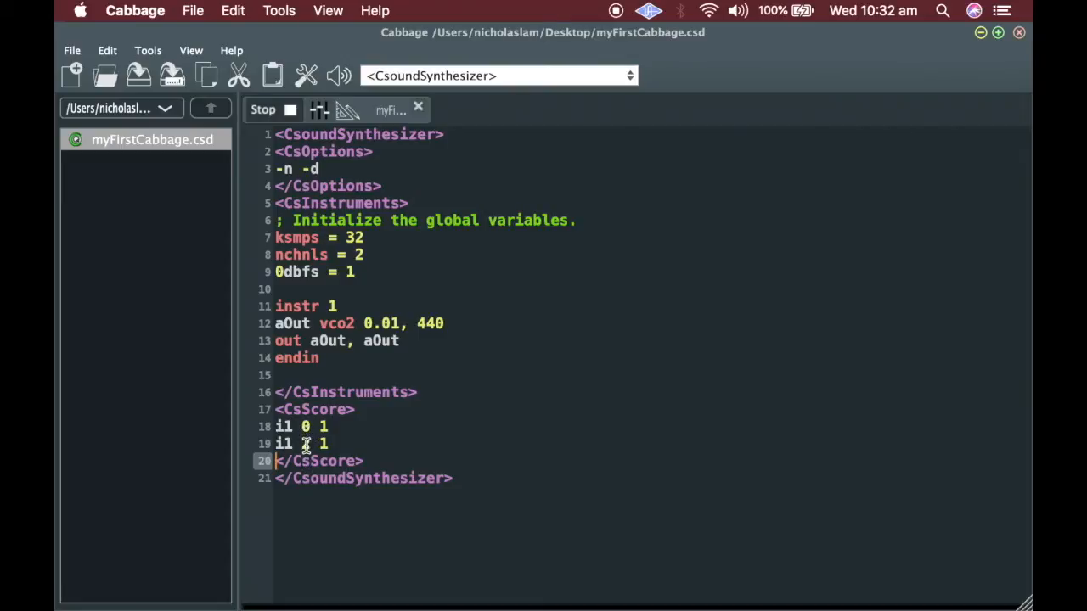
{"action": "type", "text": "2"}
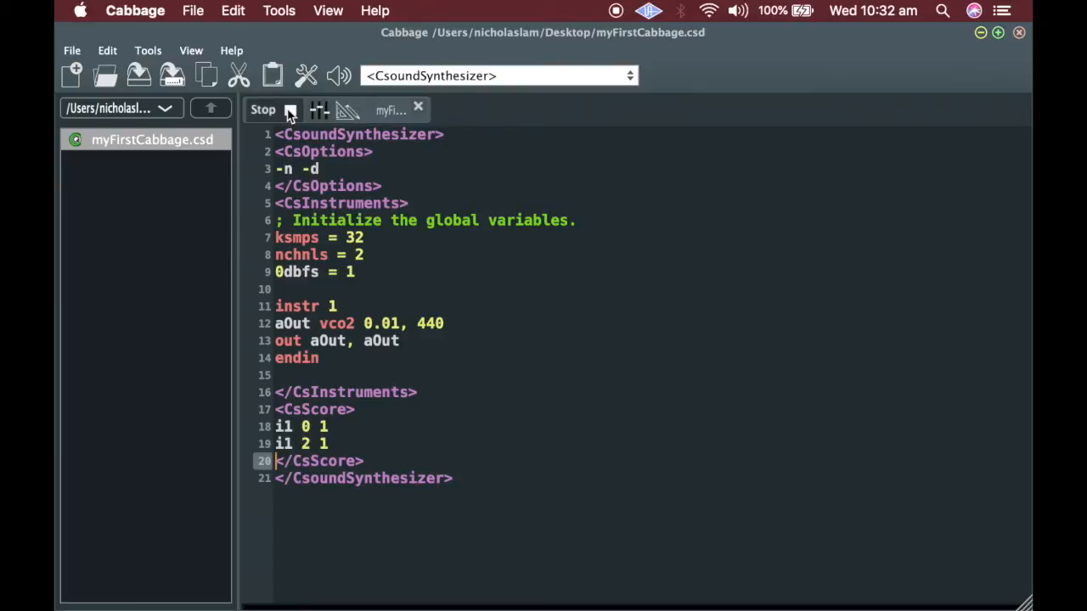
{"action": "mouse_move", "coordinate": [461, 335]}
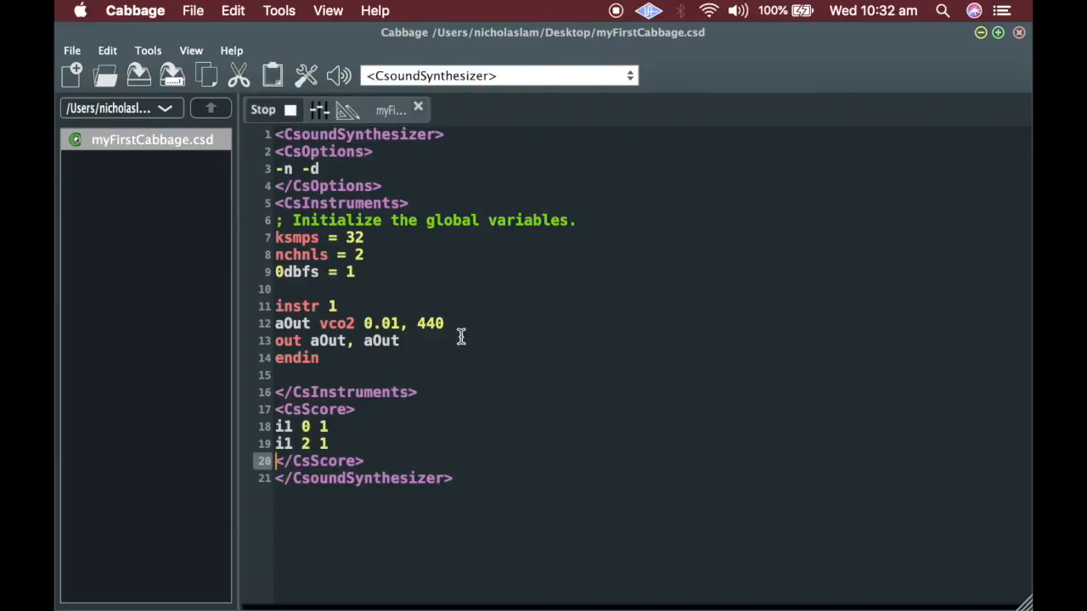
{"action": "mouse_move", "coordinate": [404, 419]}
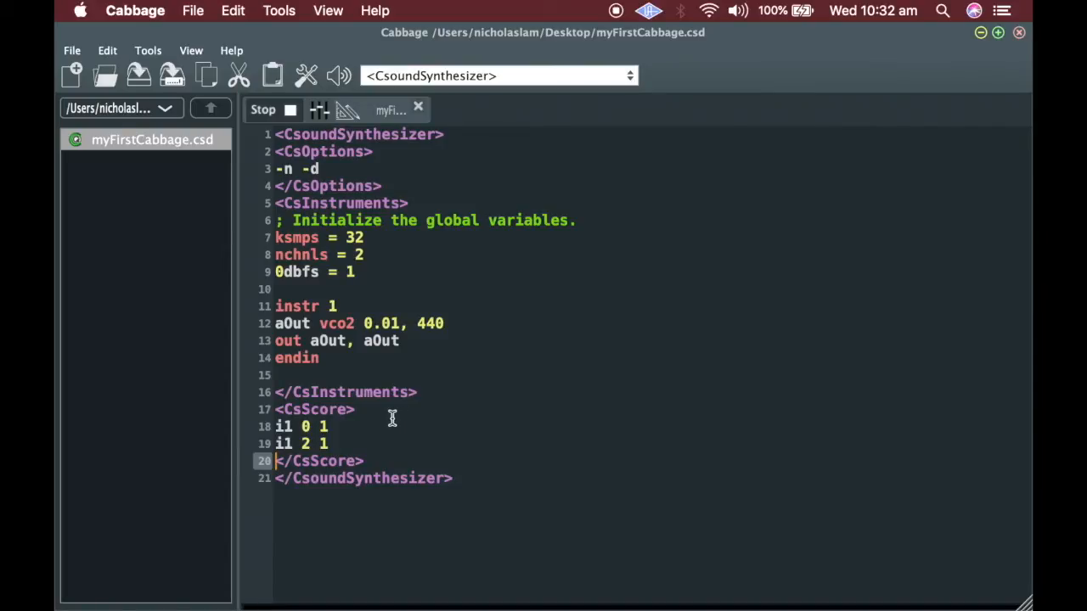
{"action": "mouse_move", "coordinate": [384, 420]}
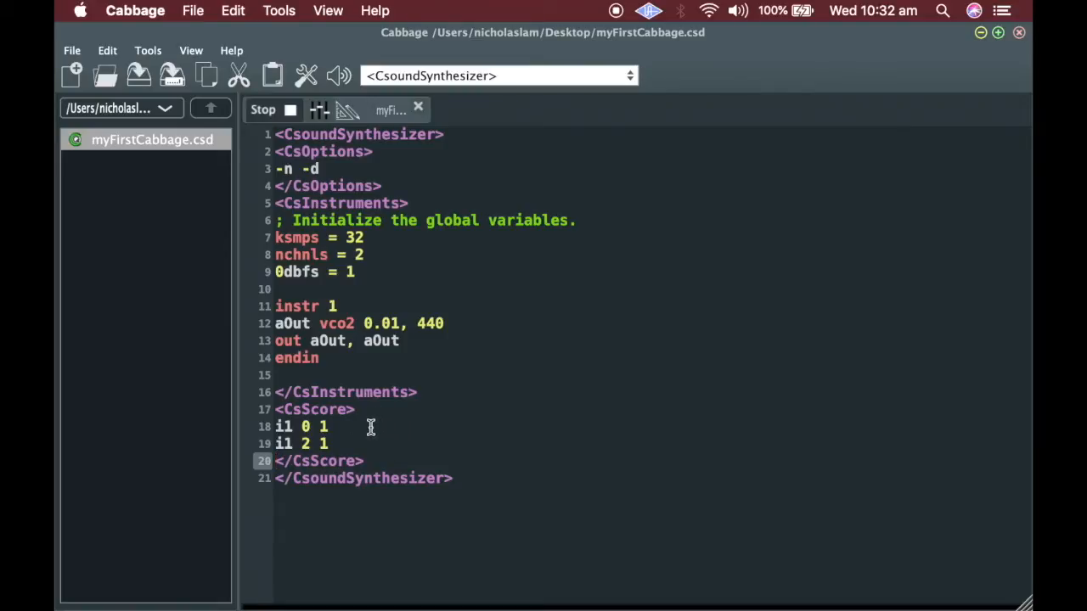
Add frequencies 400 and 800 to the score notes and replace 440 with p4.
{"action": "left_click", "coordinate": [335, 426]}
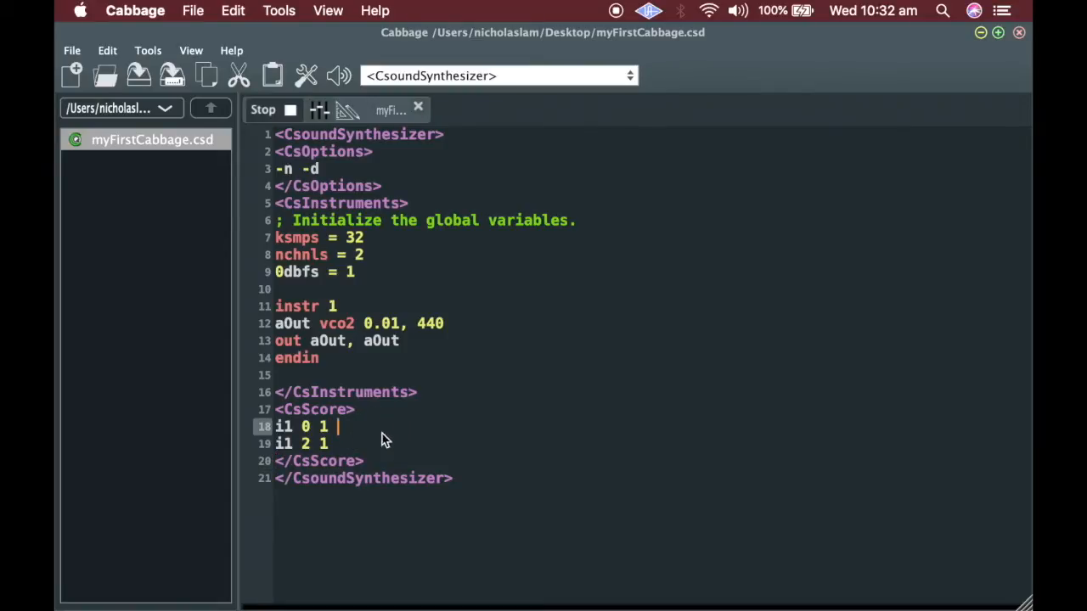
{"action": "mouse_move", "coordinate": [399, 438]}
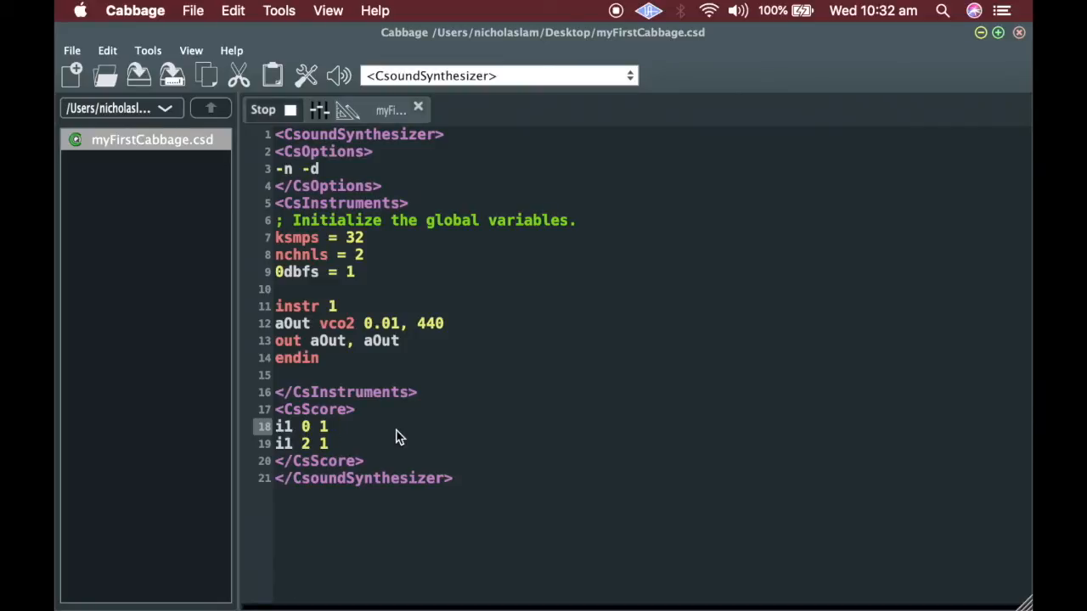
{"action": "type", "text": "400"}
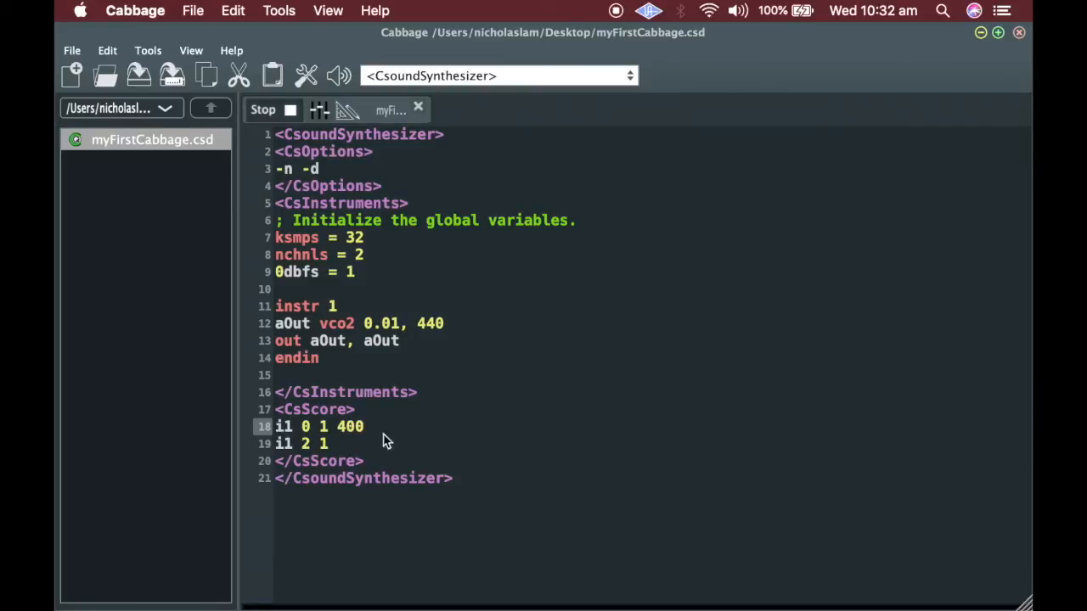
{"action": "type", "text": "8"}
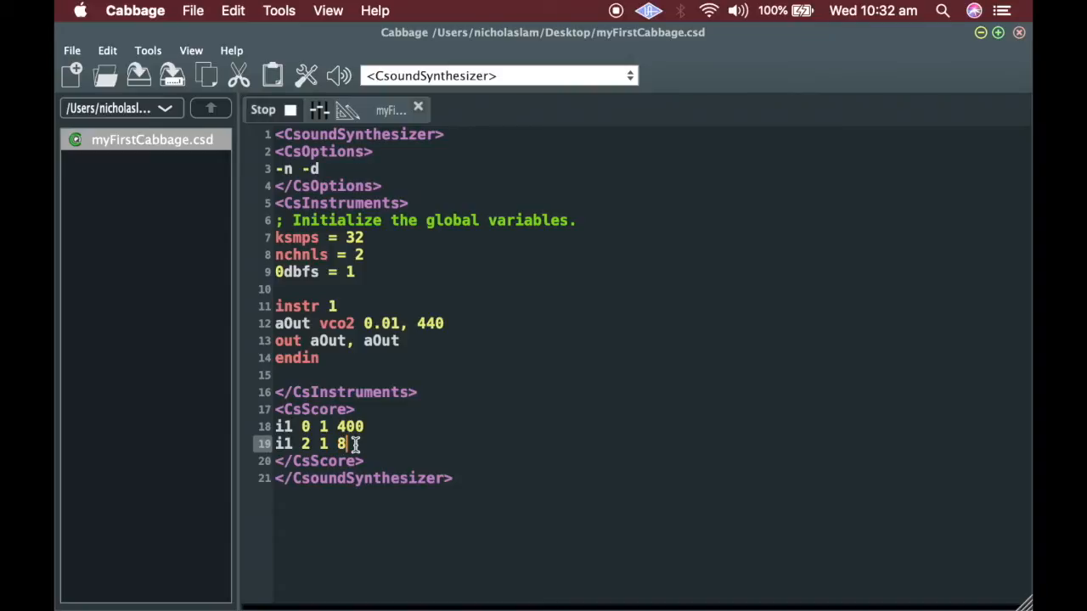
{"action": "type", "text": "00"}
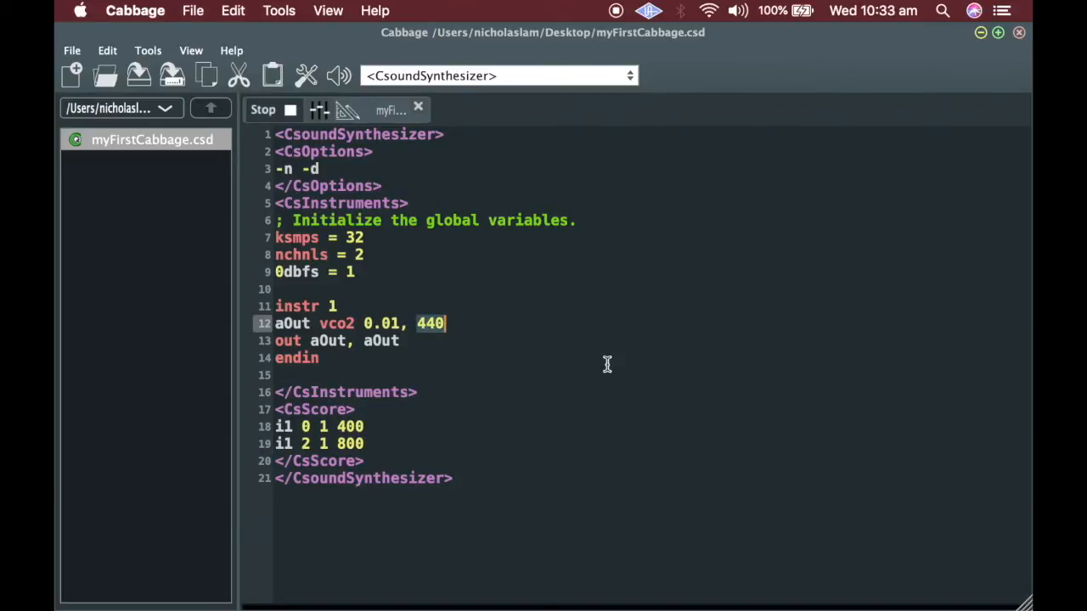
{"action": "type", "text": "p4"}
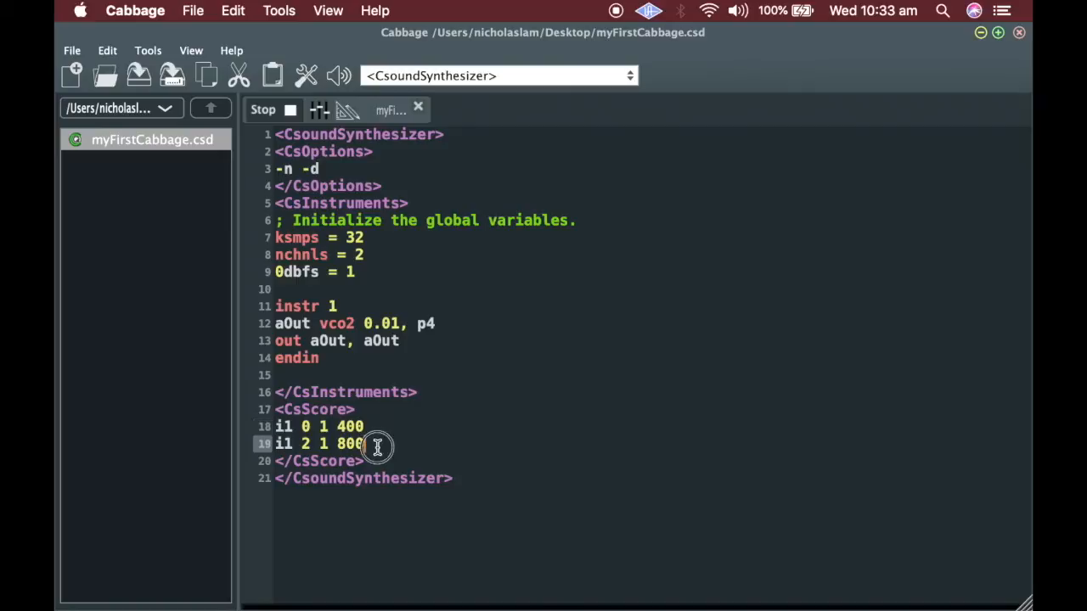
{"action": "mouse_move", "coordinate": [444, 325]}
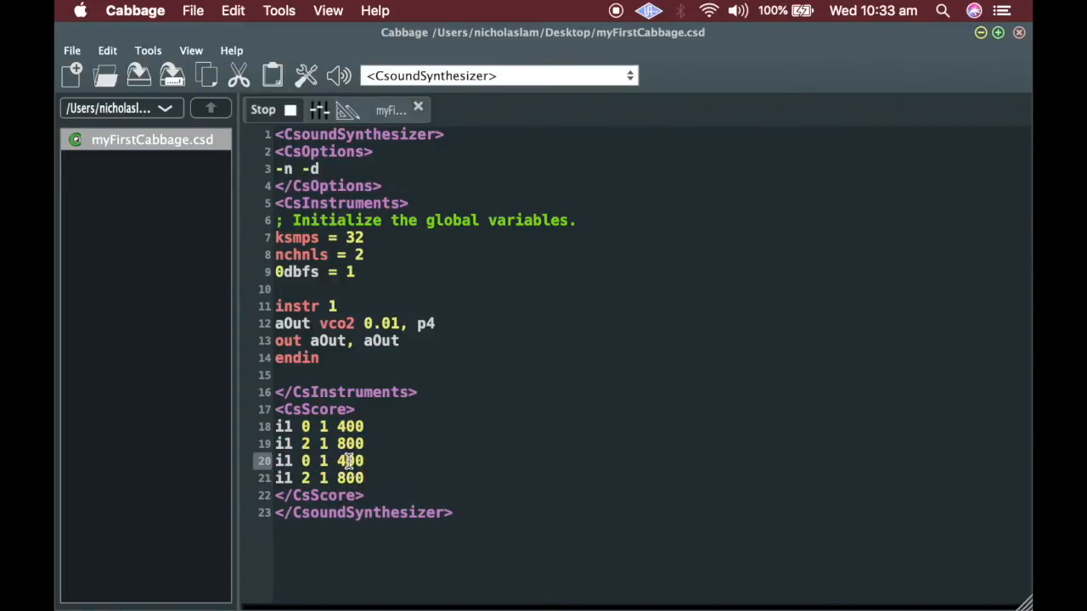
Add notes at 4 and 6 seconds with pitches 1000 and 1200, then replay.
{"action": "key", "text": "Backspace"}
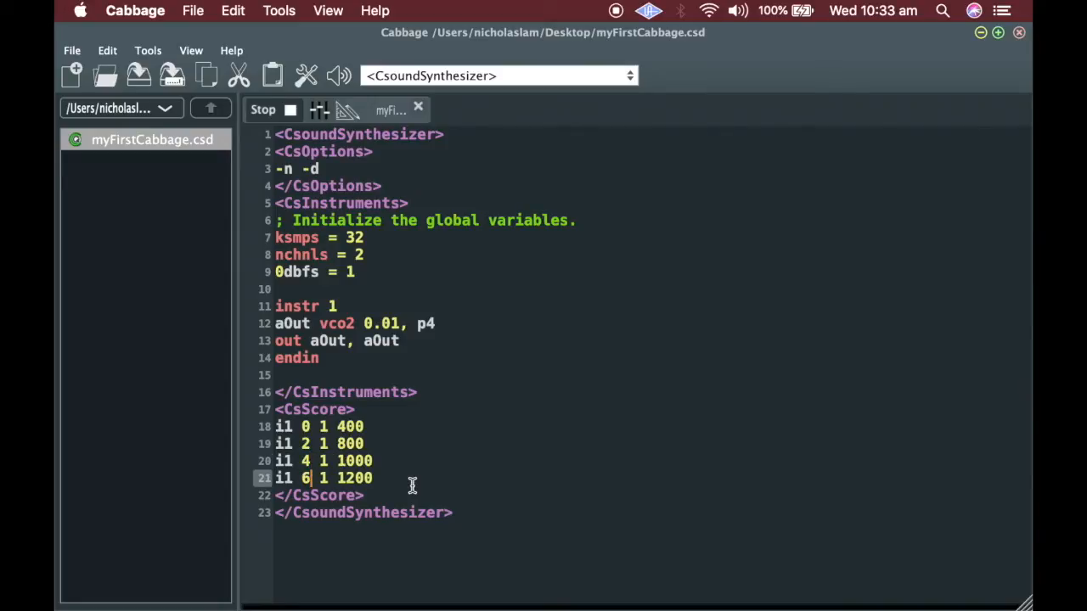
{"action": "left_click", "coordinate": [272, 110]}
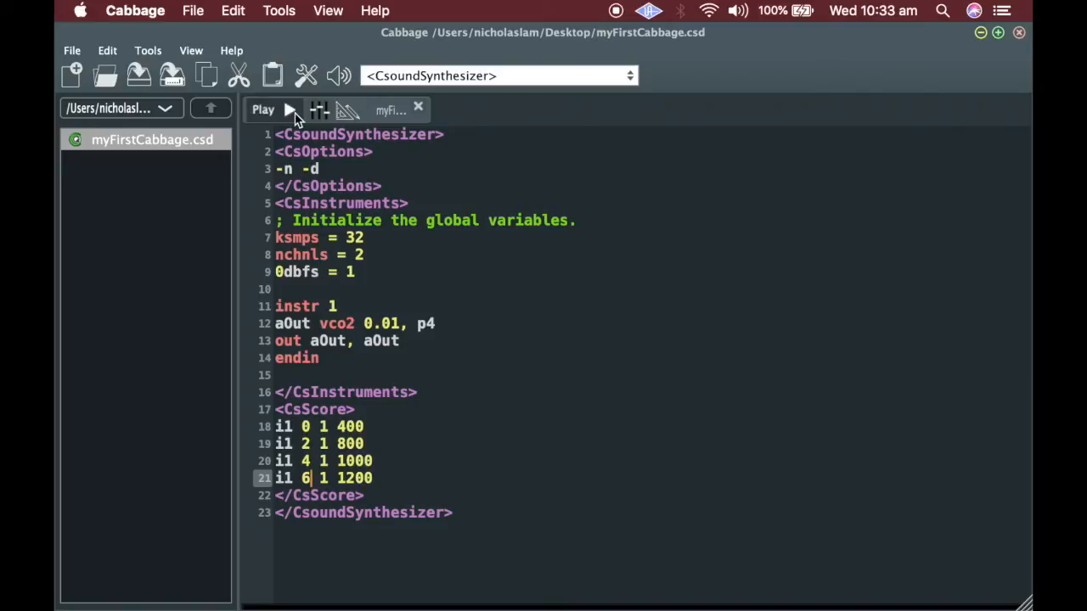
{"action": "left_click", "coordinate": [269, 109]}
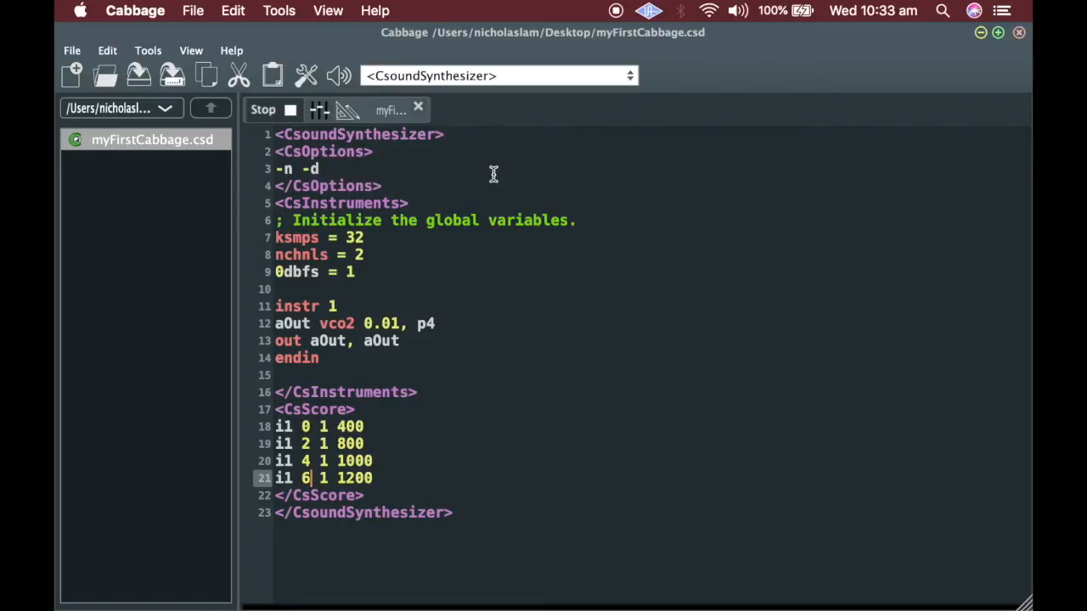
{"action": "mouse_move", "coordinate": [418, 341]}
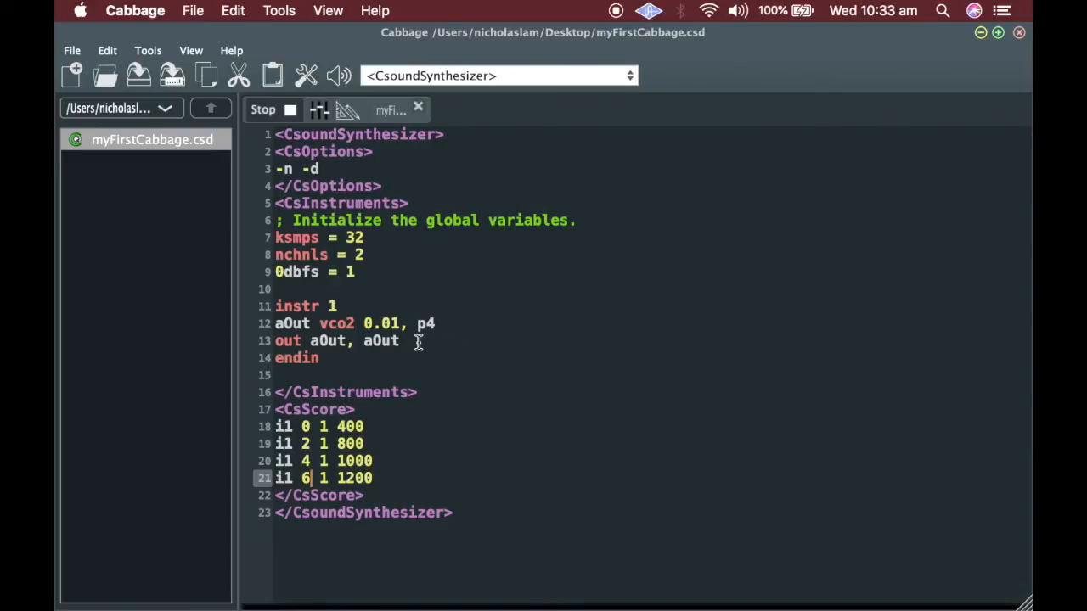
{"action": "mouse_move", "coordinate": [427, 392]}
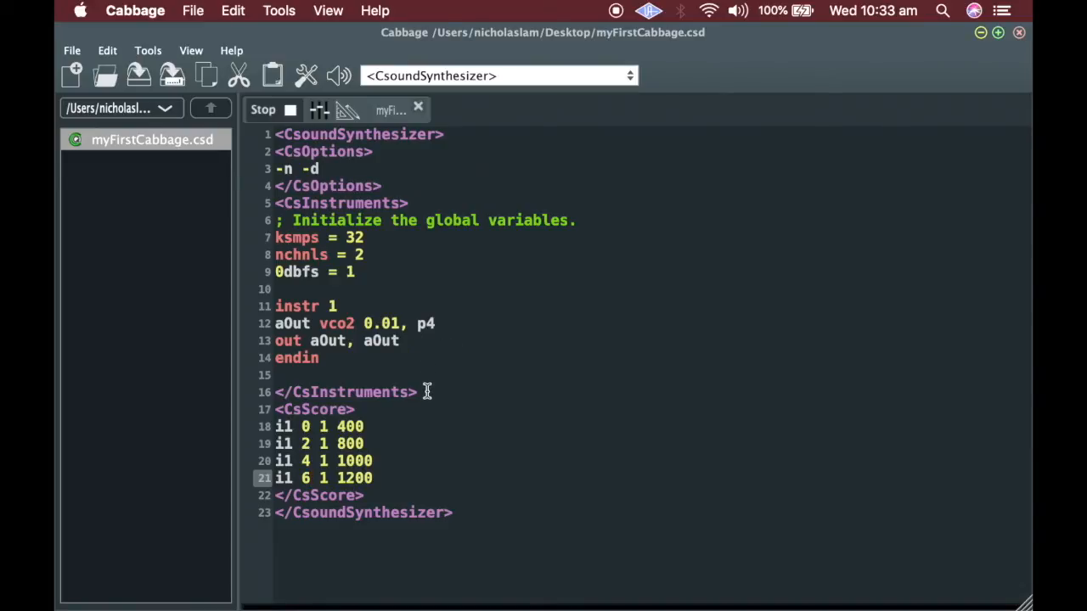
{"action": "mouse_move", "coordinate": [406, 409]}
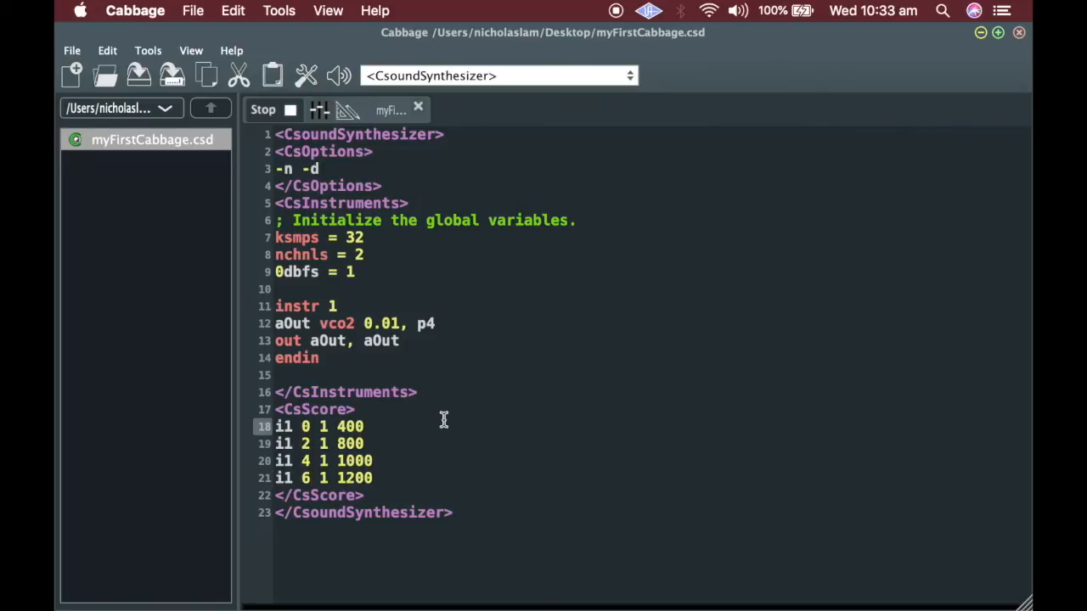
Add amplitudes 0.01, 0.03, 0.05 and 0.01 to the four i1 score notes.
{"action": "left_click", "coordinate": [374, 426]}
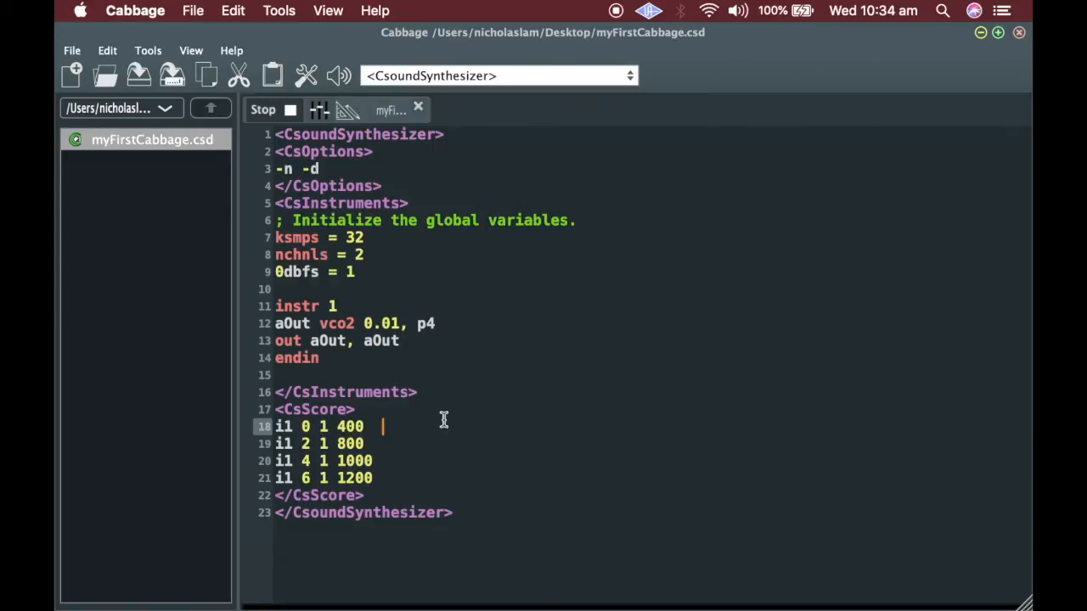
{"action": "type", "text": "0."}
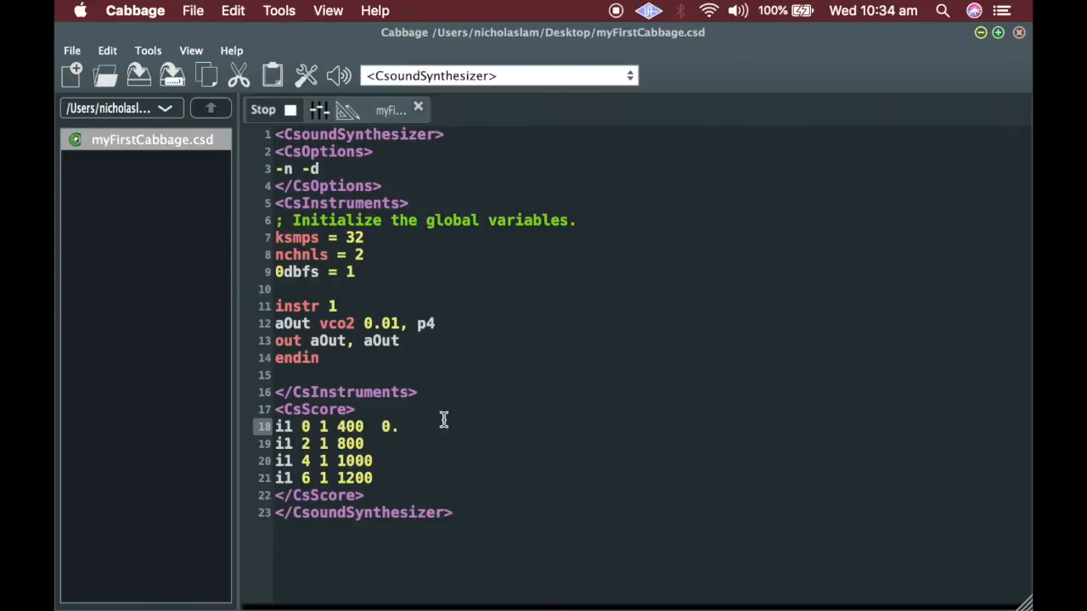
{"action": "type", "text": "01"}
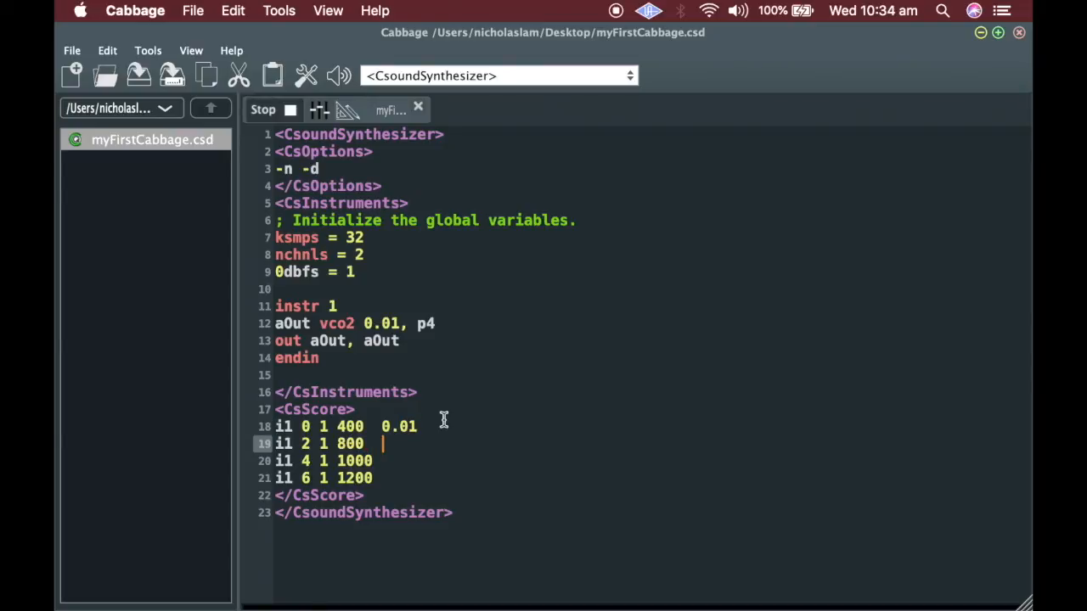
{"action": "type", "text": "0."}
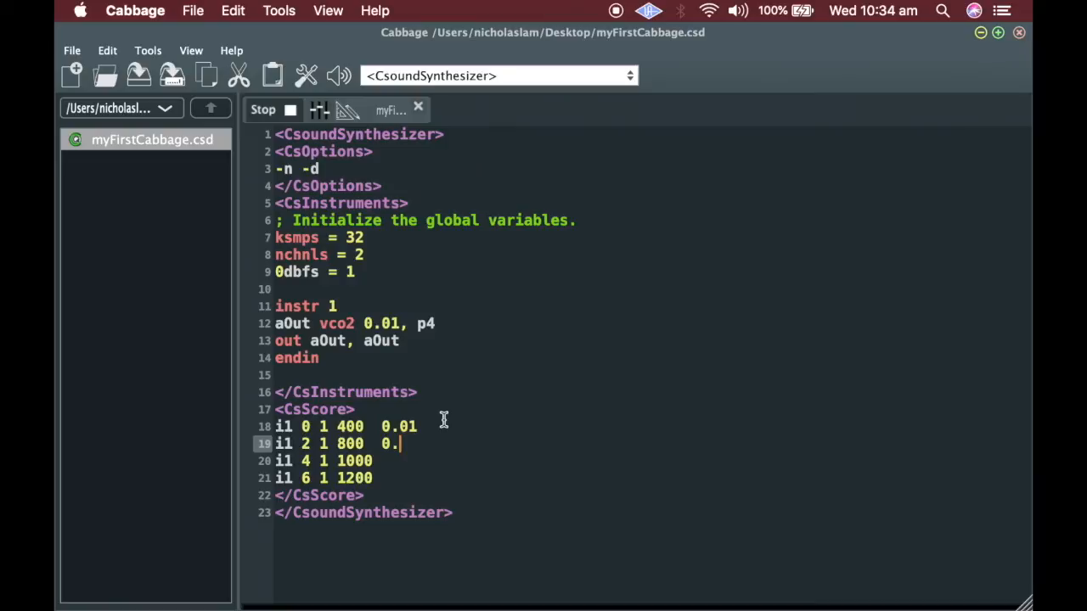
{"action": "type", "text": "03"}
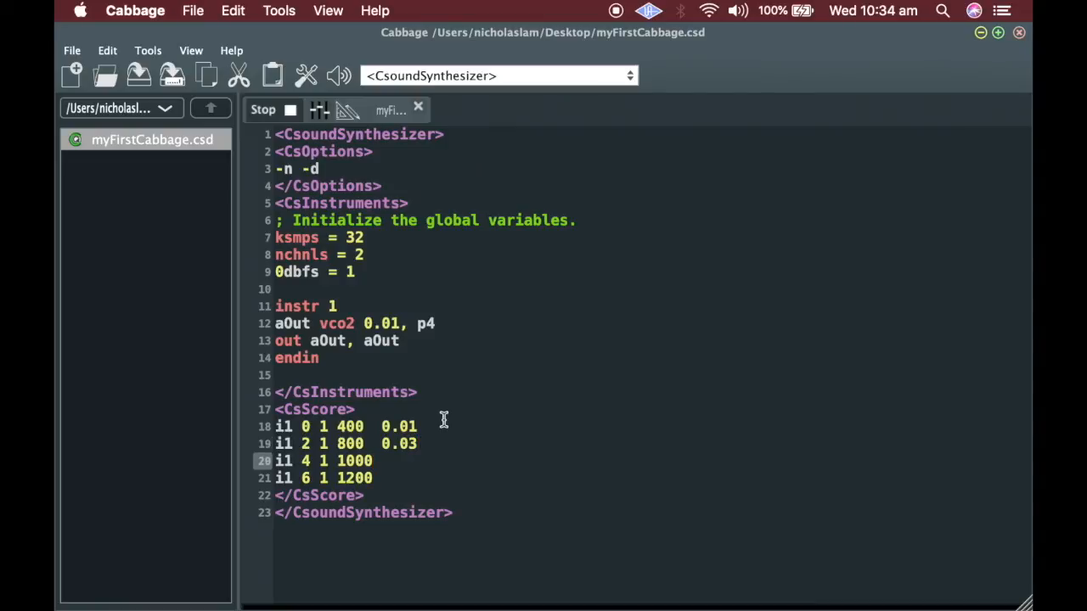
{"action": "type", "text": "0."}
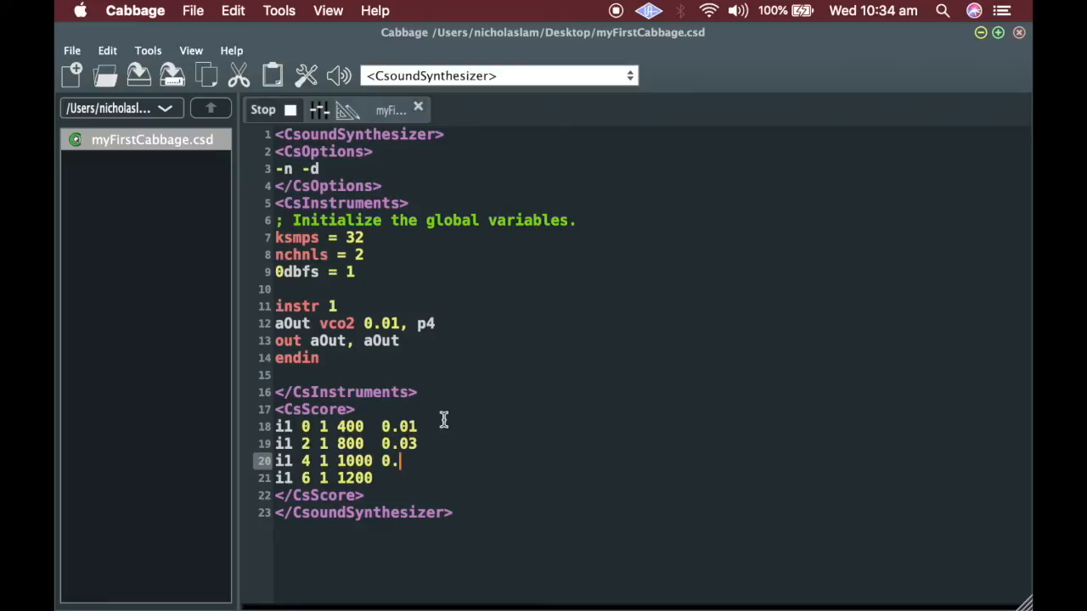
{"action": "type", "text": "05"}
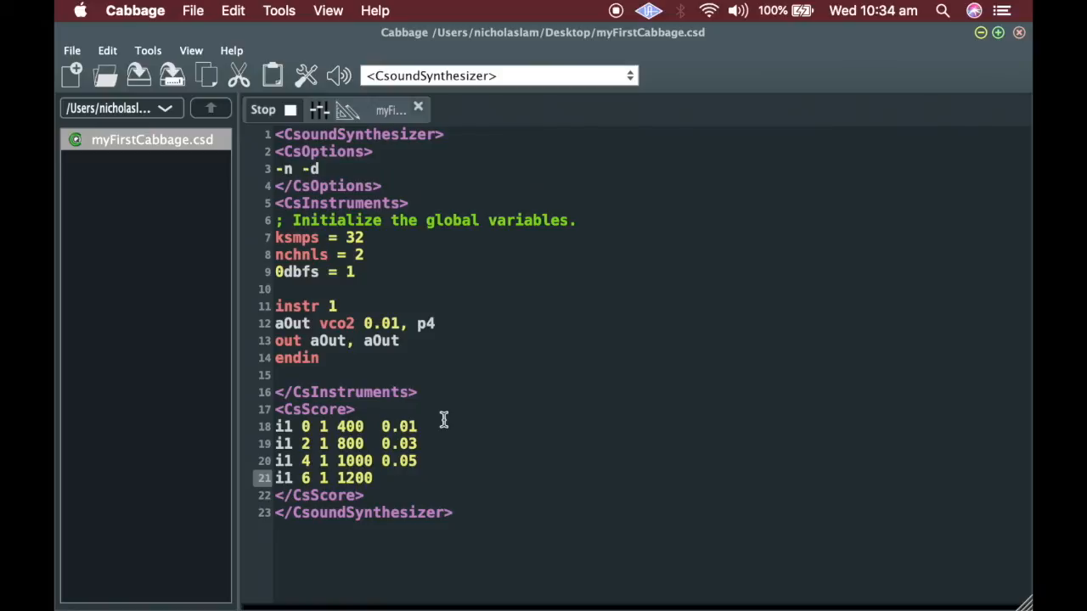
{"action": "type", "text": "0.01"}
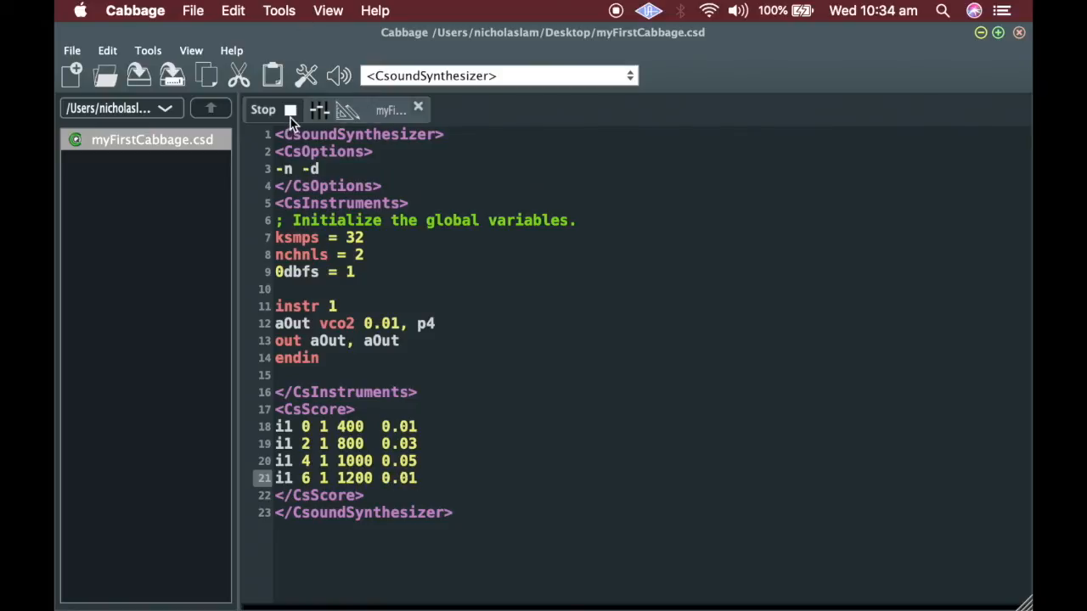
Replace the vco2 oscillator's fixed 0.01 amplitude with p5.
{"action": "left_click", "coordinate": [419, 478]}
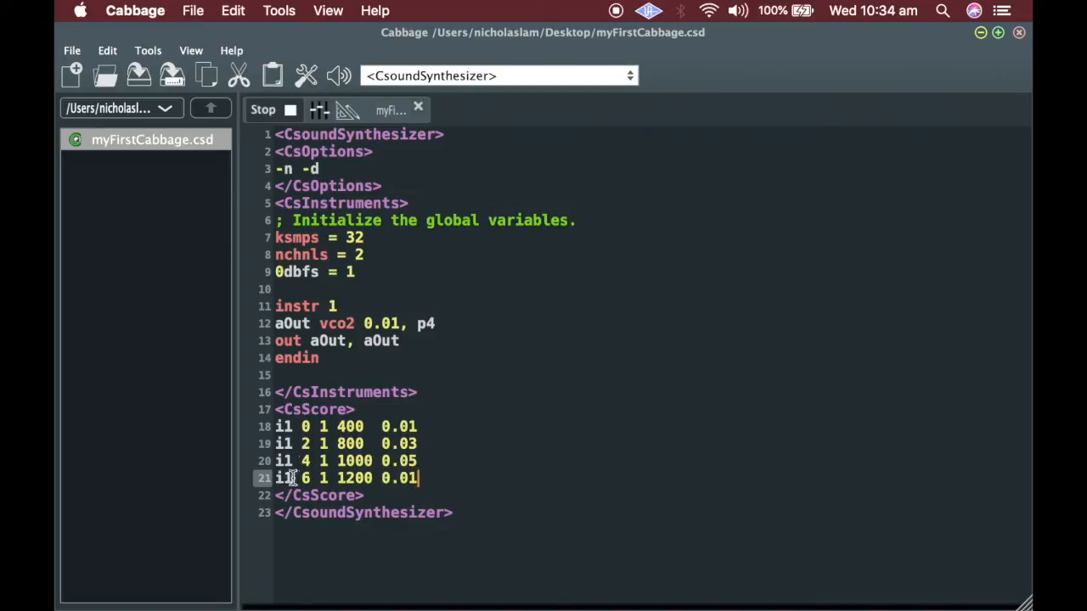
{"action": "double_click", "coordinate": [399, 478]}
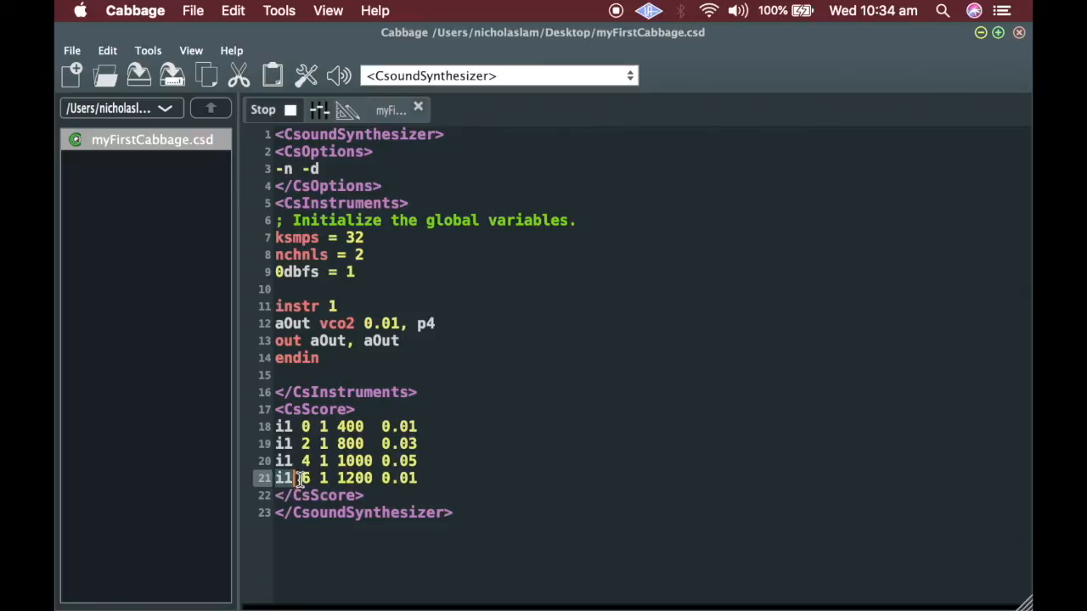
{"action": "mouse_move", "coordinate": [382, 477]}
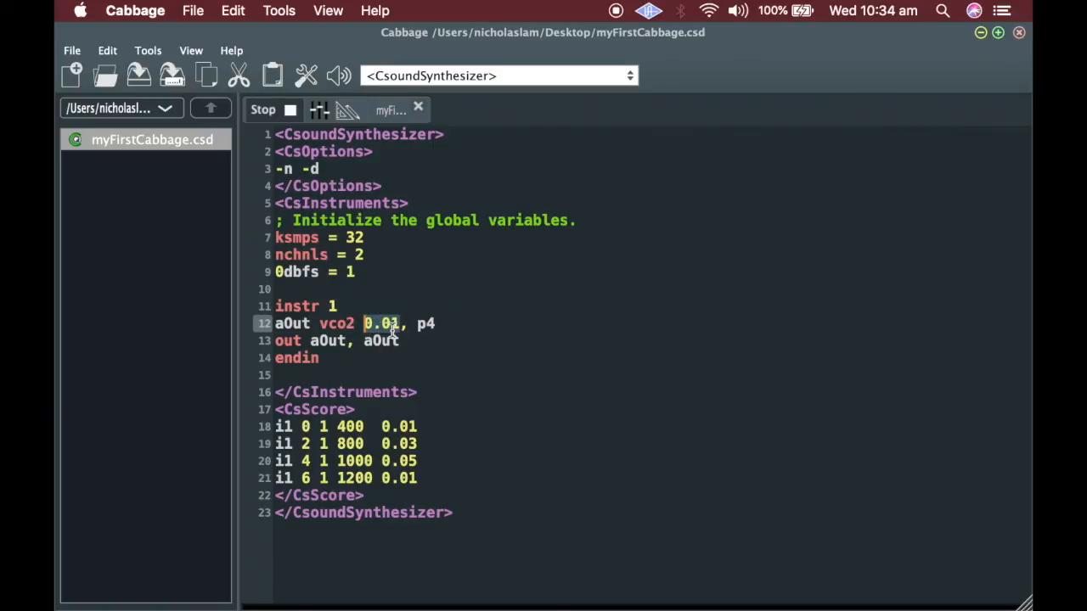
{"action": "type", "text": "p5"}
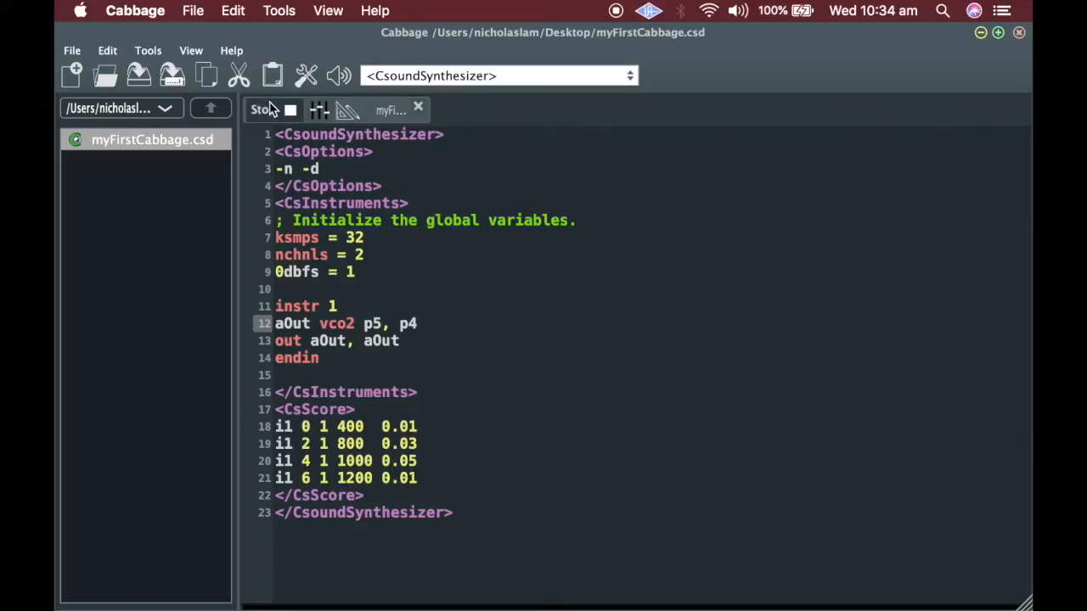